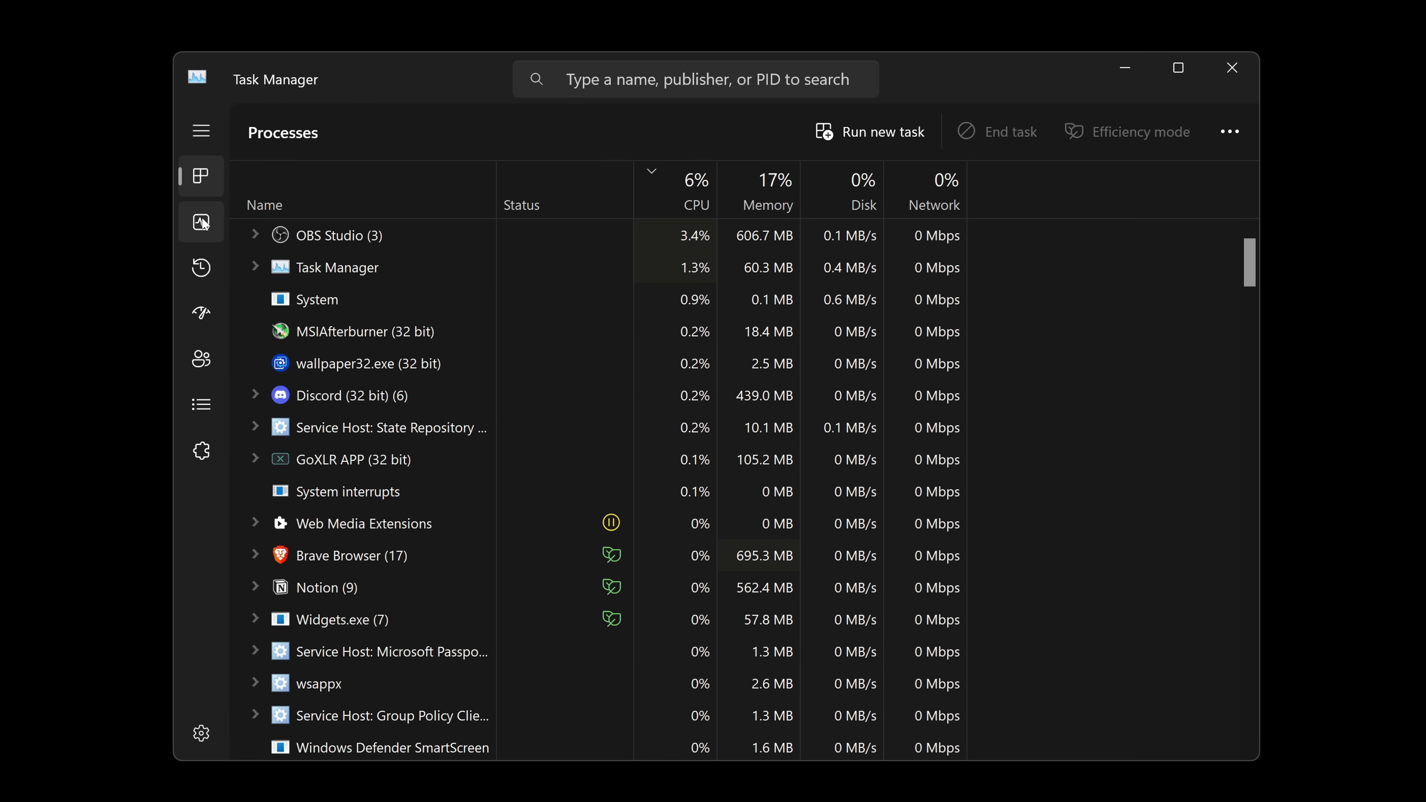
# Step: View hardware performance in Task Manager and select the NVIDIA GPU (GPU 1)
pyautogui.click(201, 222)
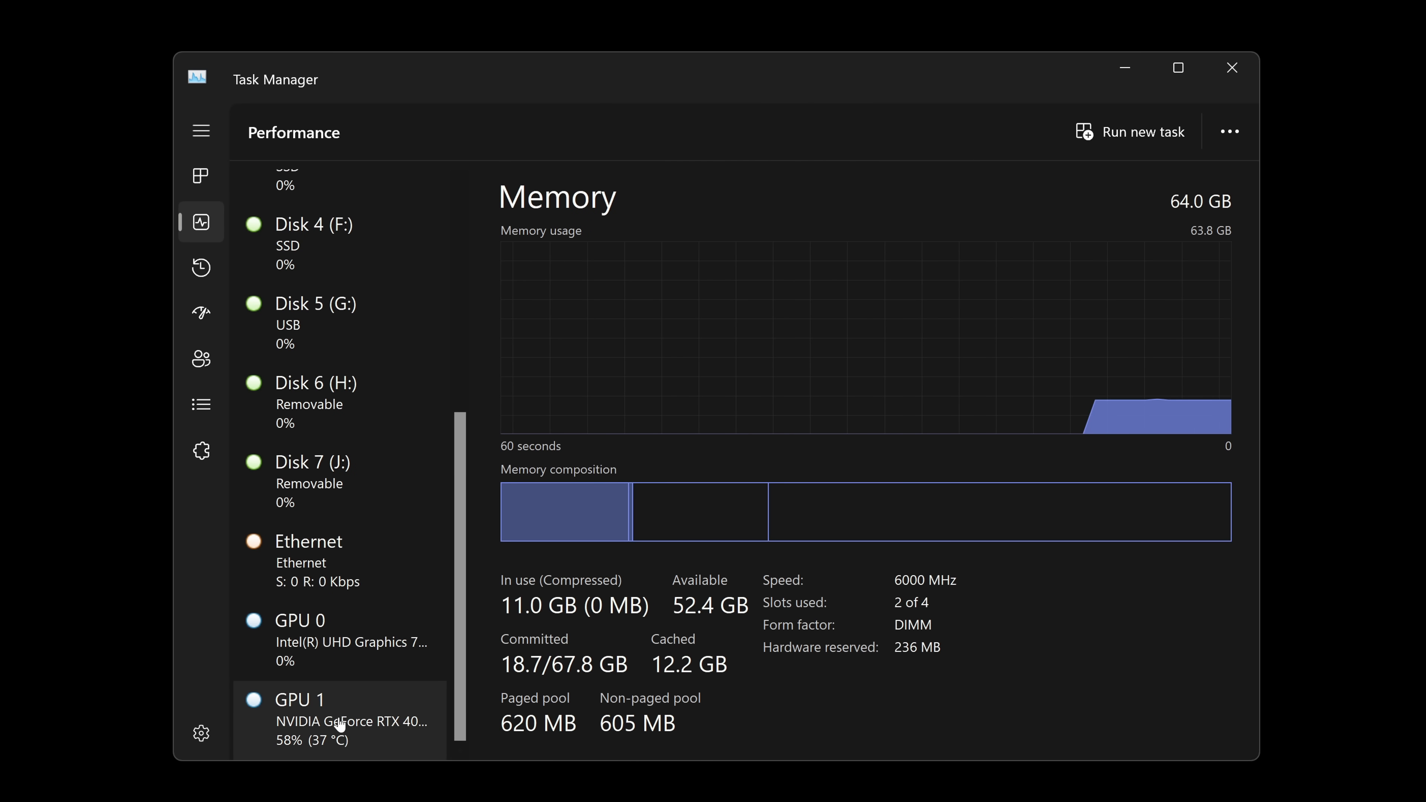
pyautogui.click(341, 718)
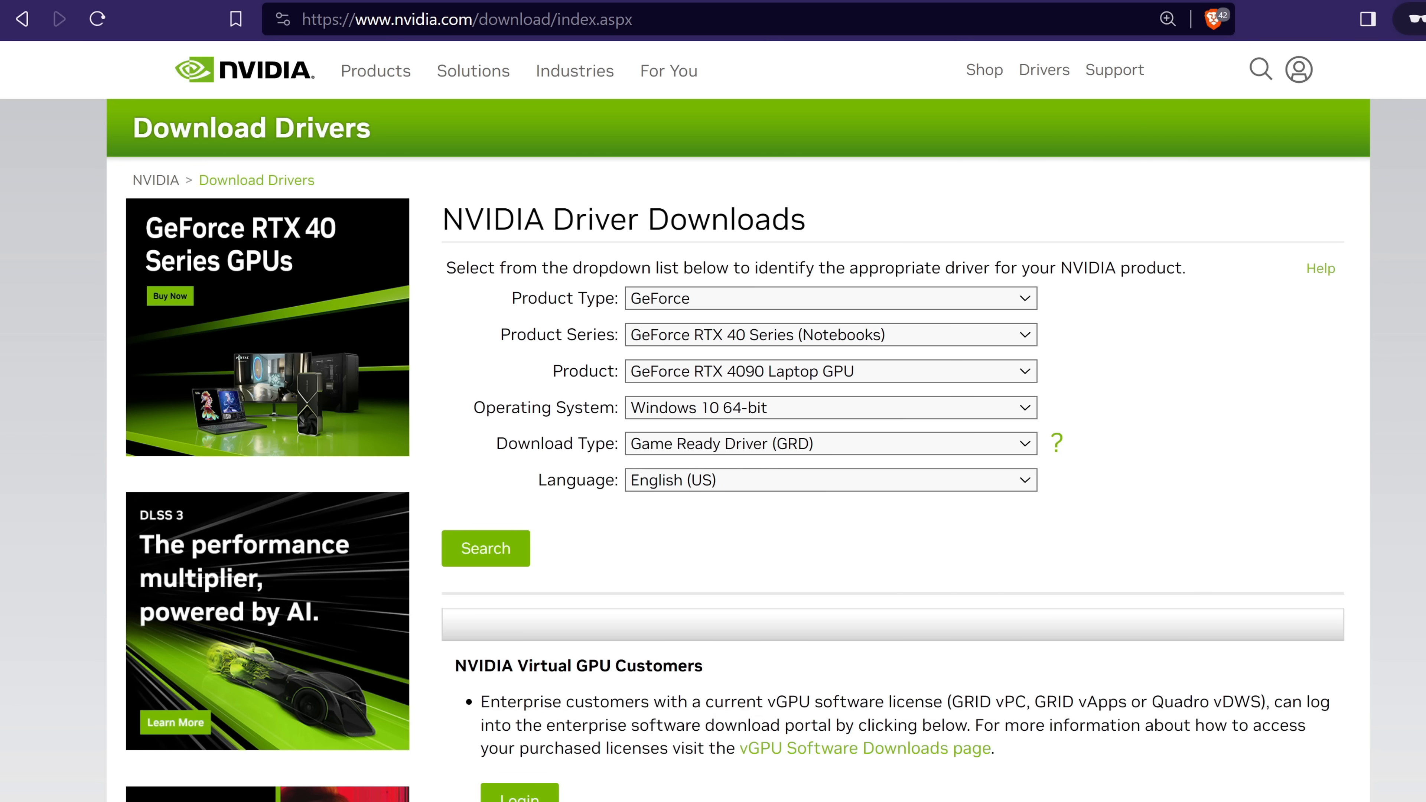
pyautogui.moveTo(1010, 205)
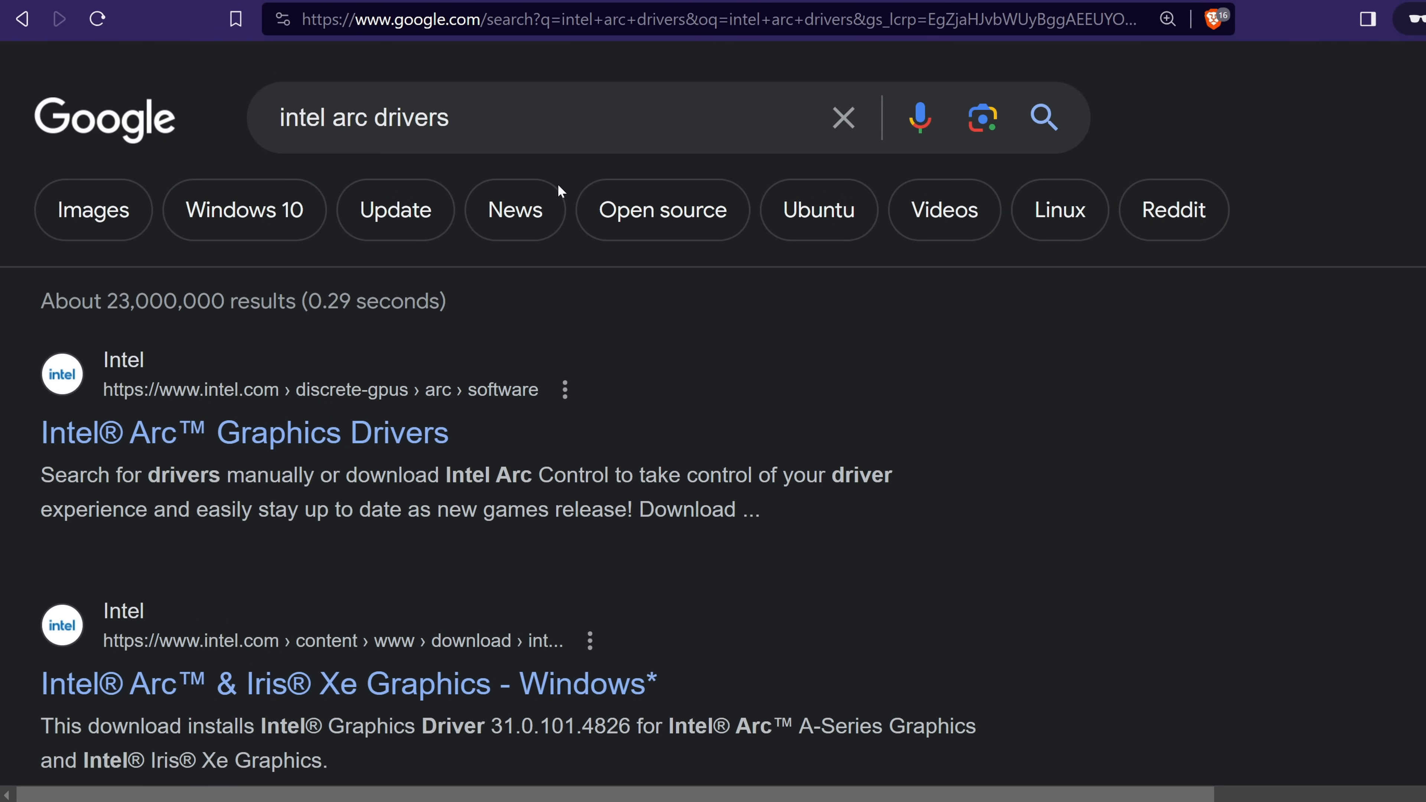
pyautogui.moveTo(243, 433)
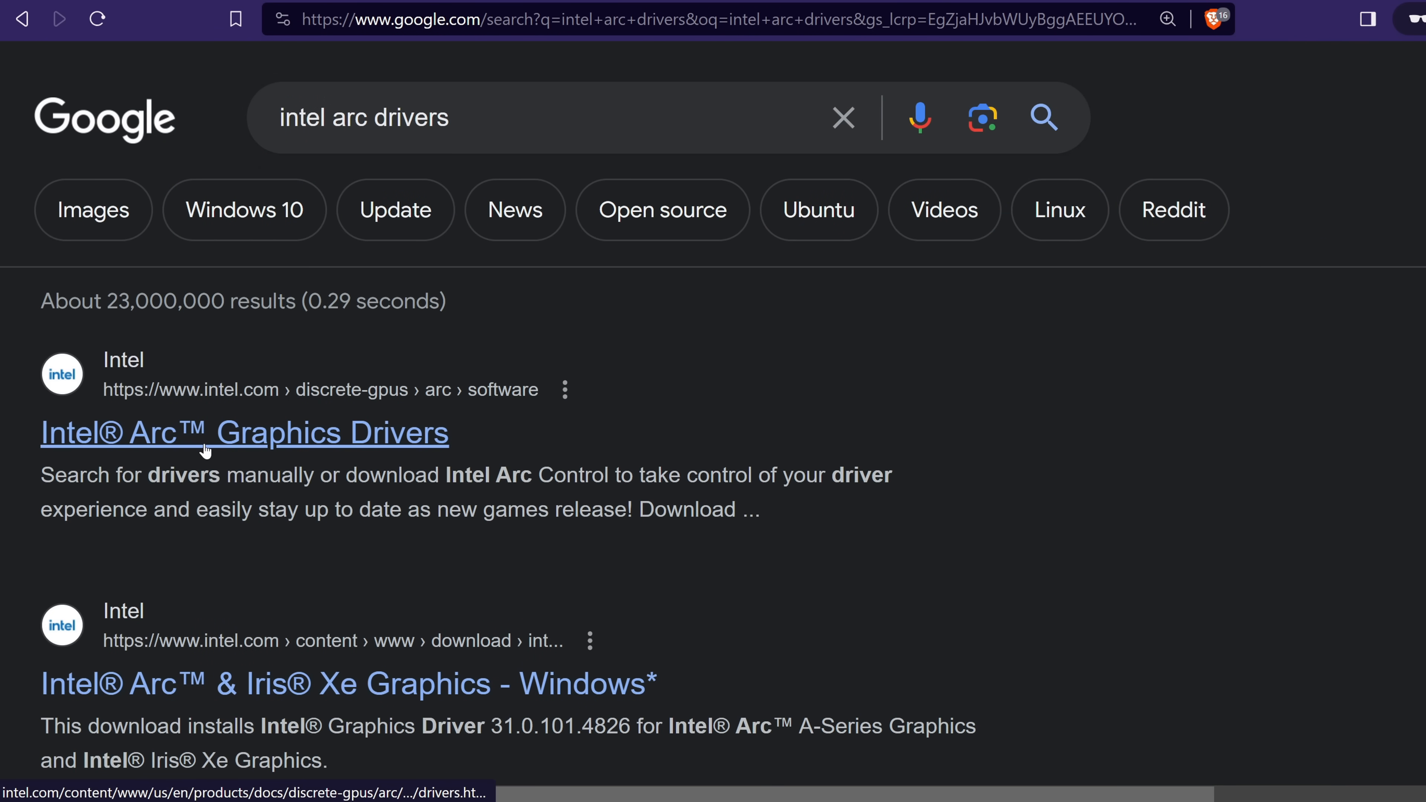
# Step: Open the Intel Arc Graphics Drivers result from the Google search
pyautogui.click(243, 433)
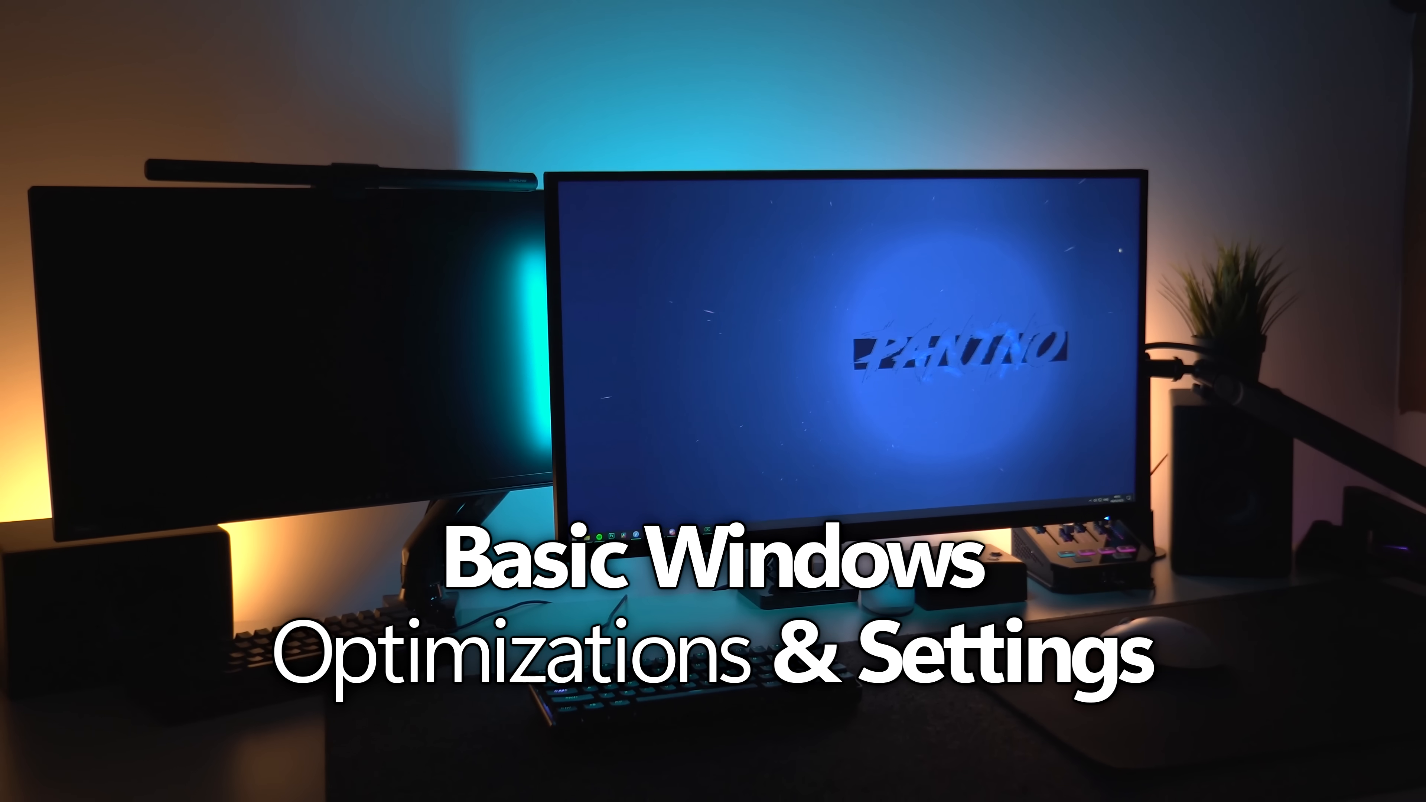
# Step: Search Start for 'gpu settings', open Graphics settings and its default graphics settings
pyautogui.click(308, 782)
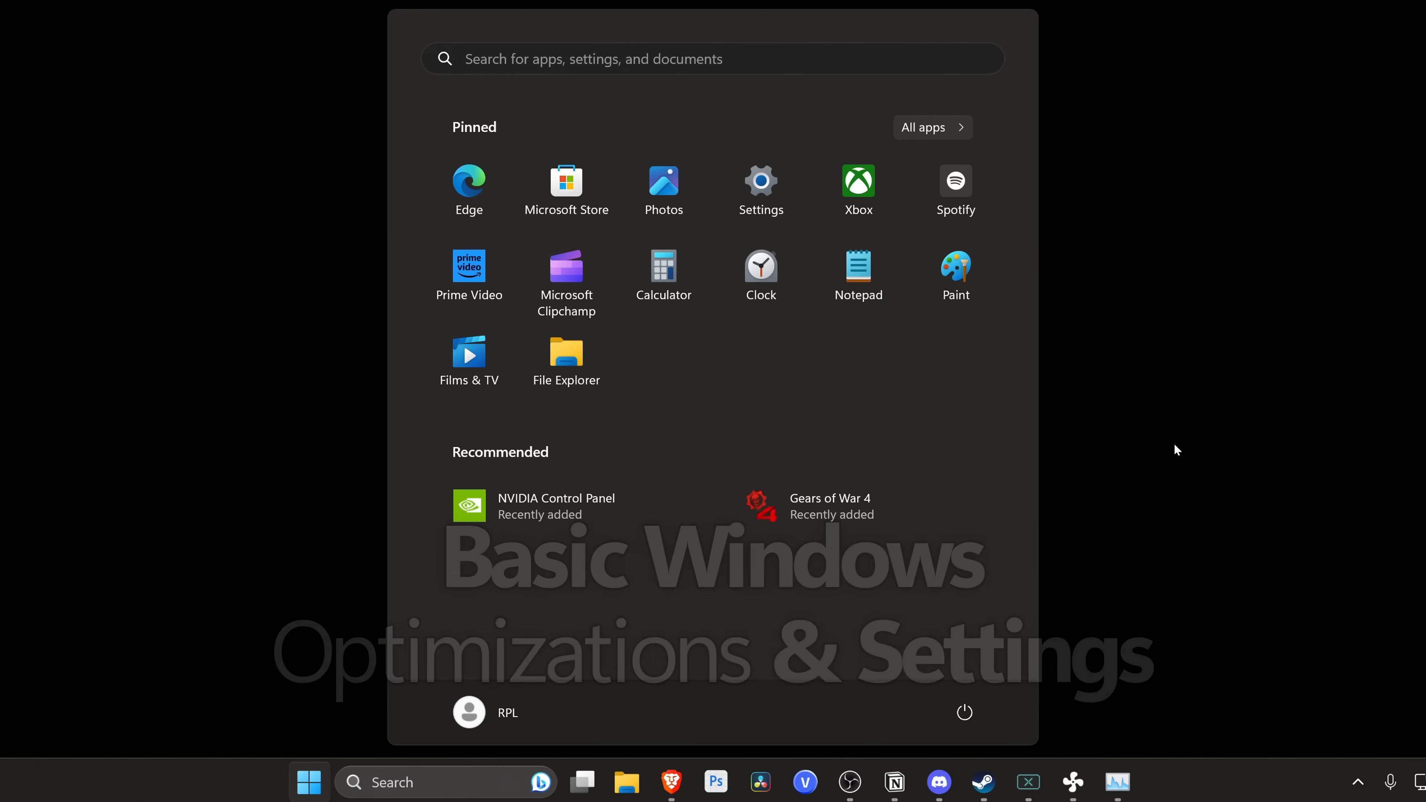
pyautogui.write('gpu settings')
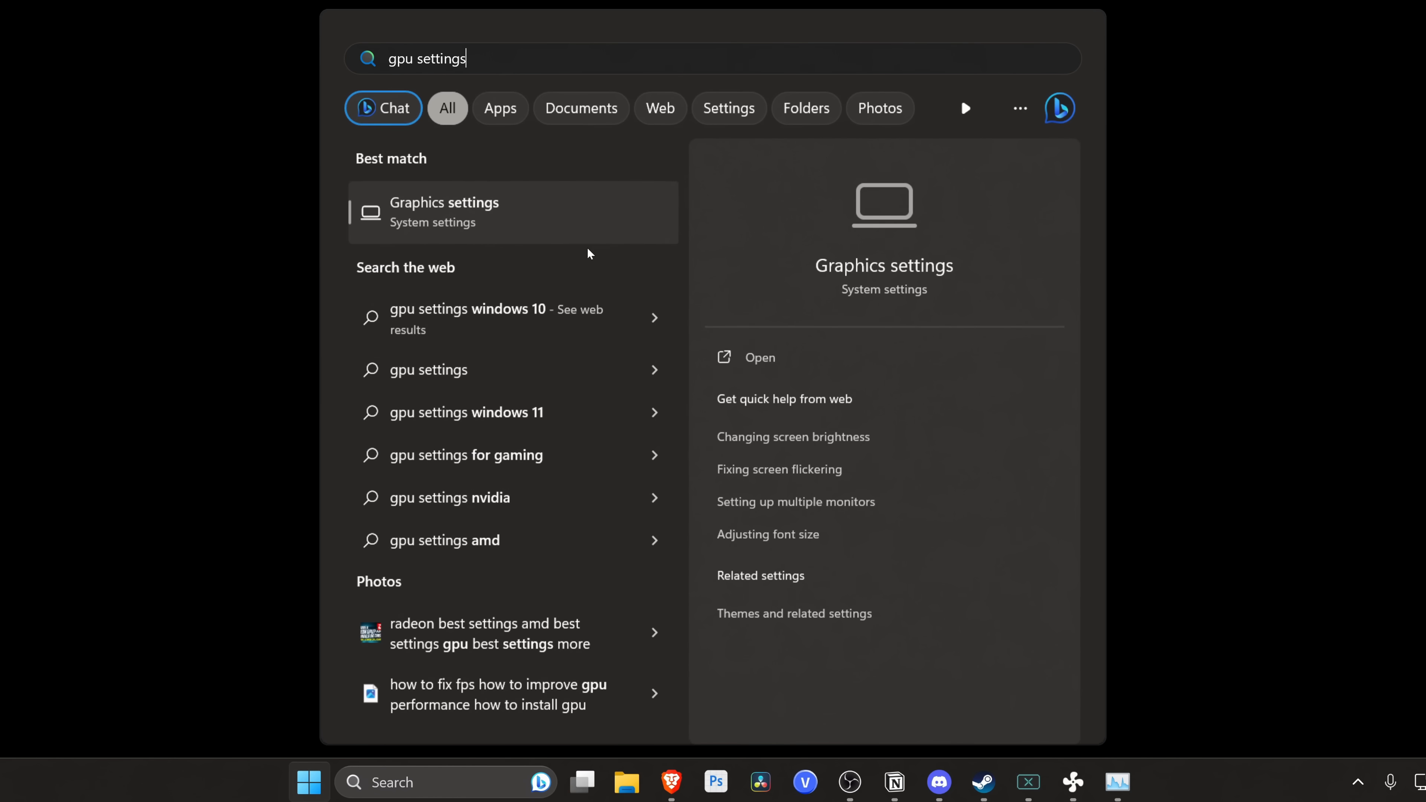
pyautogui.click(757, 357)
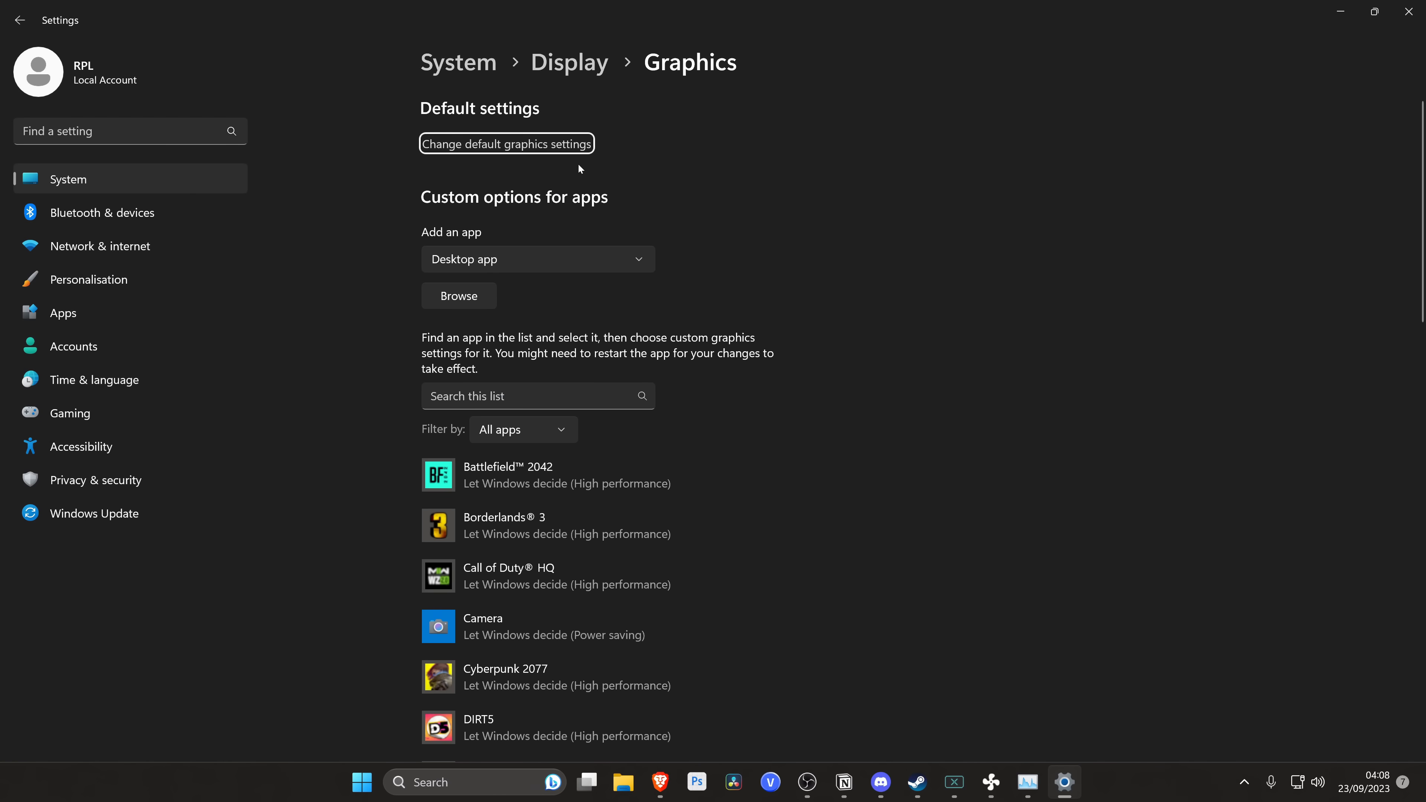
pyautogui.click(505, 142)
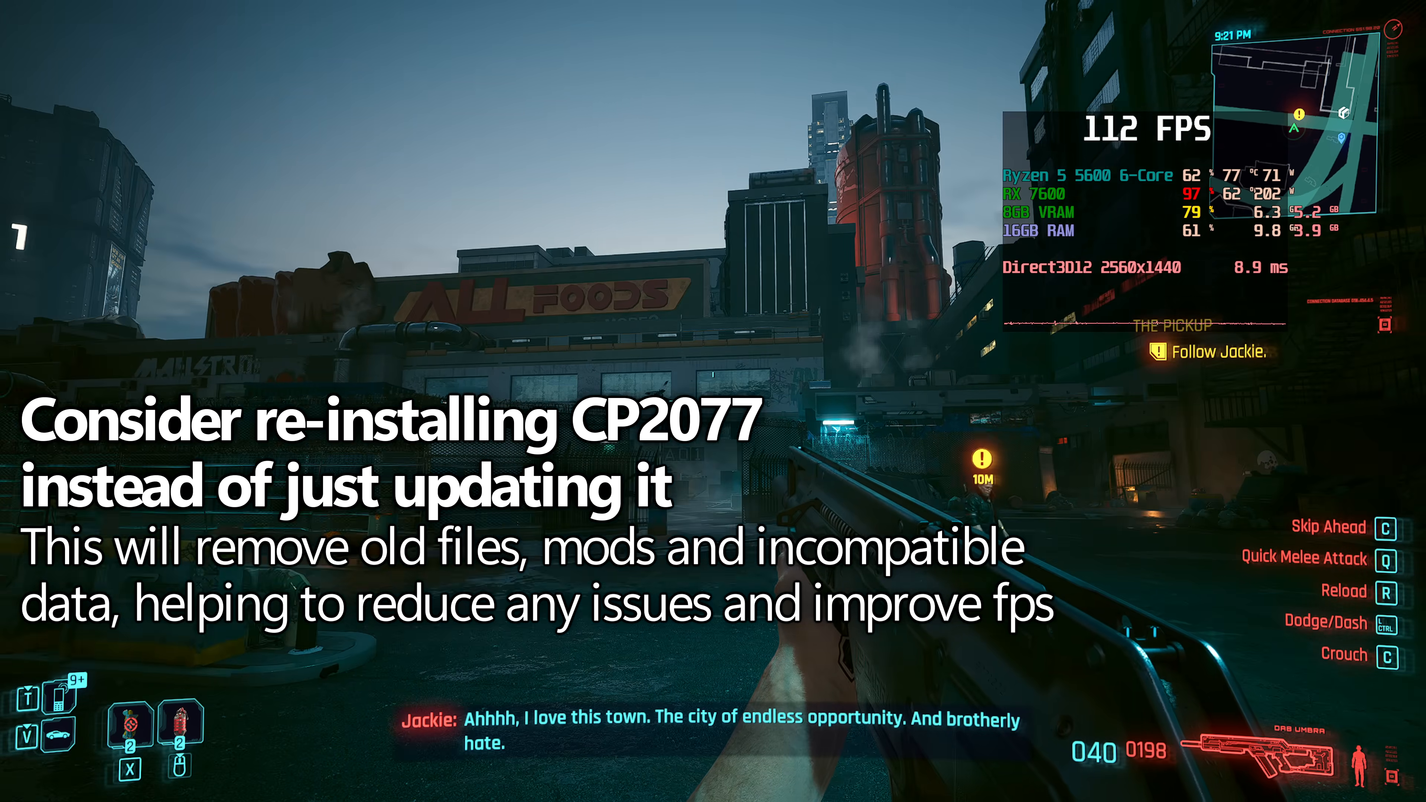
# Step: Bring up the Steam library context menu for Cyberpunk 2077 to manage/reinstall it
pyautogui.rightClick(137, 275)
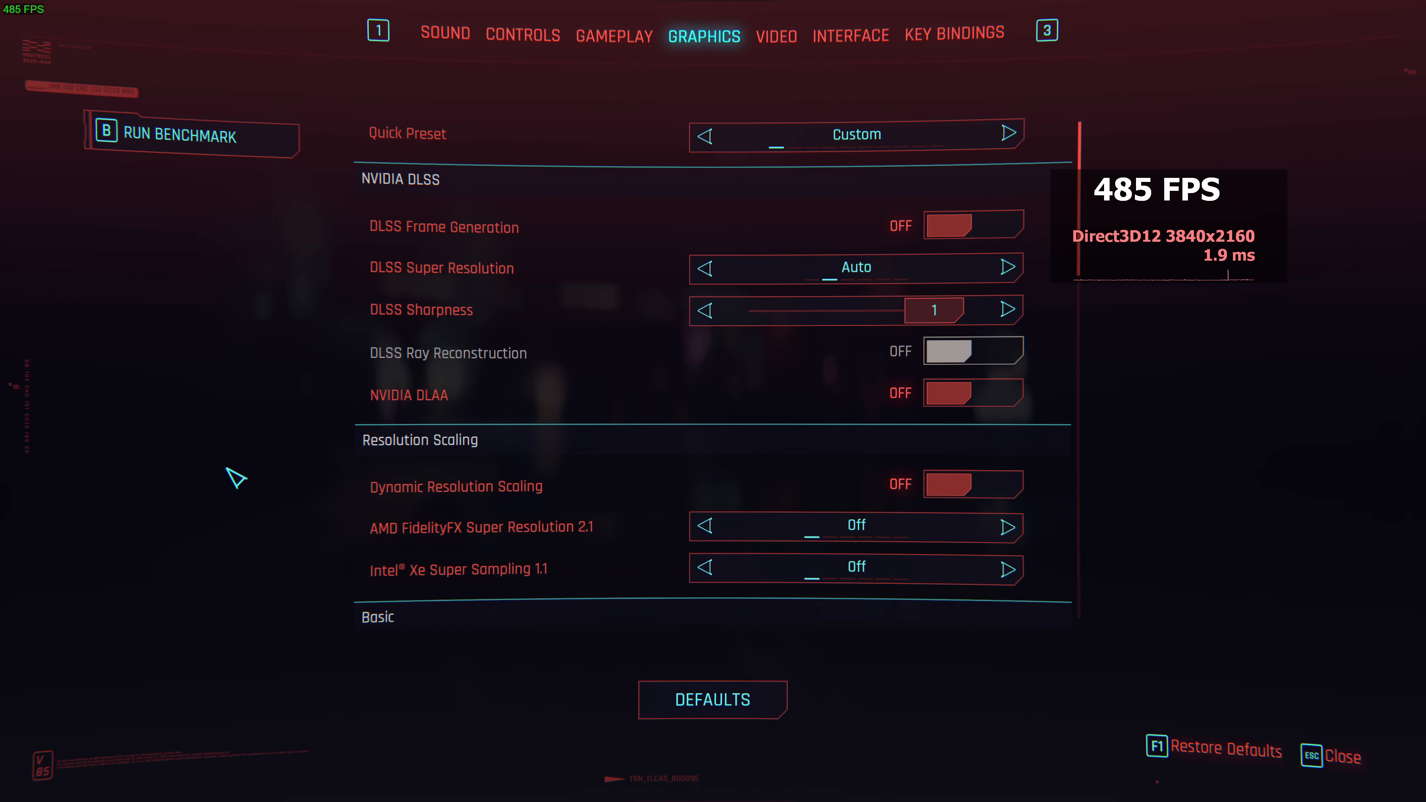
pyautogui.moveTo(777, 44)
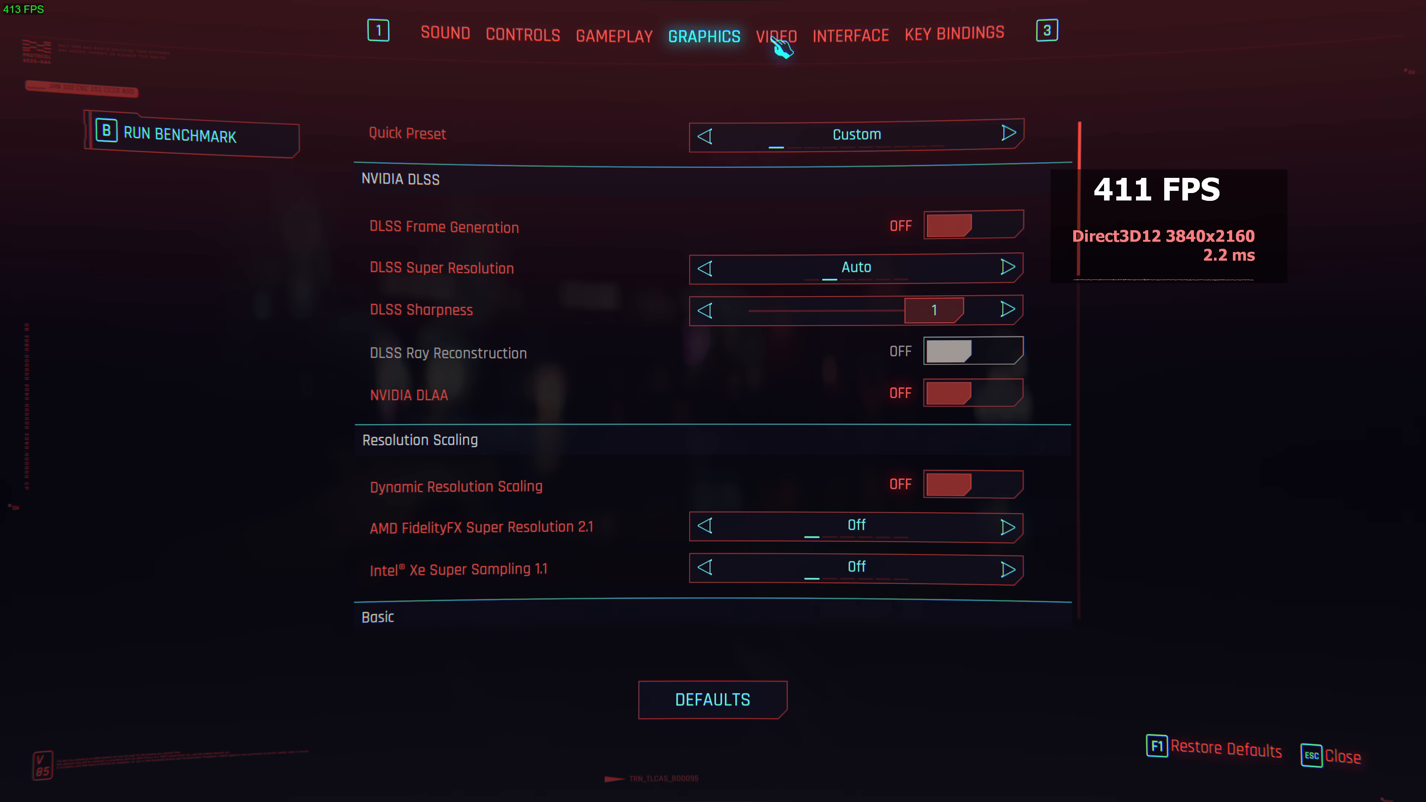
# Step: Show the Video settings: fullscreen 3840x2160, VSync off, NVIDIA Reflex on
pyautogui.click(774, 36)
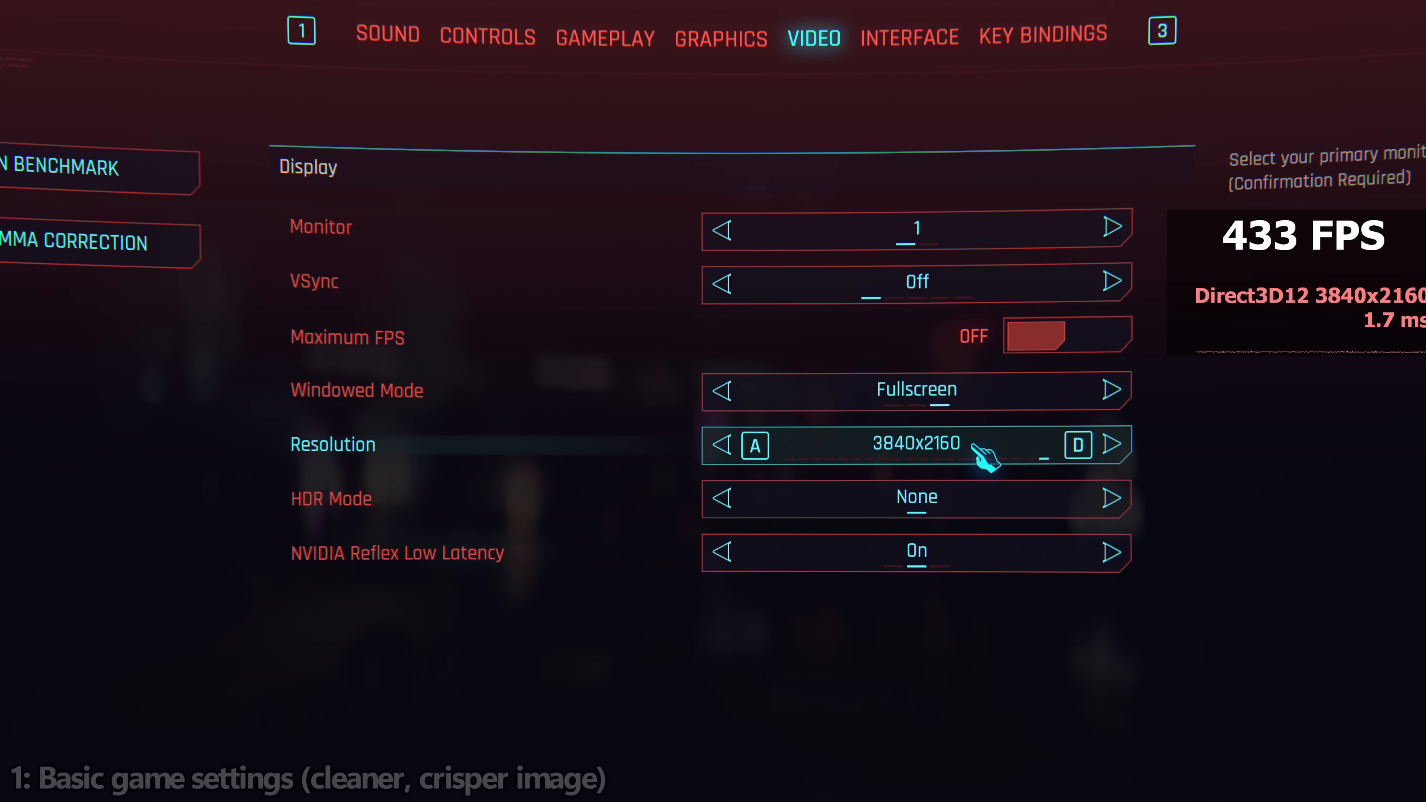
pyautogui.moveTo(1046, 499)
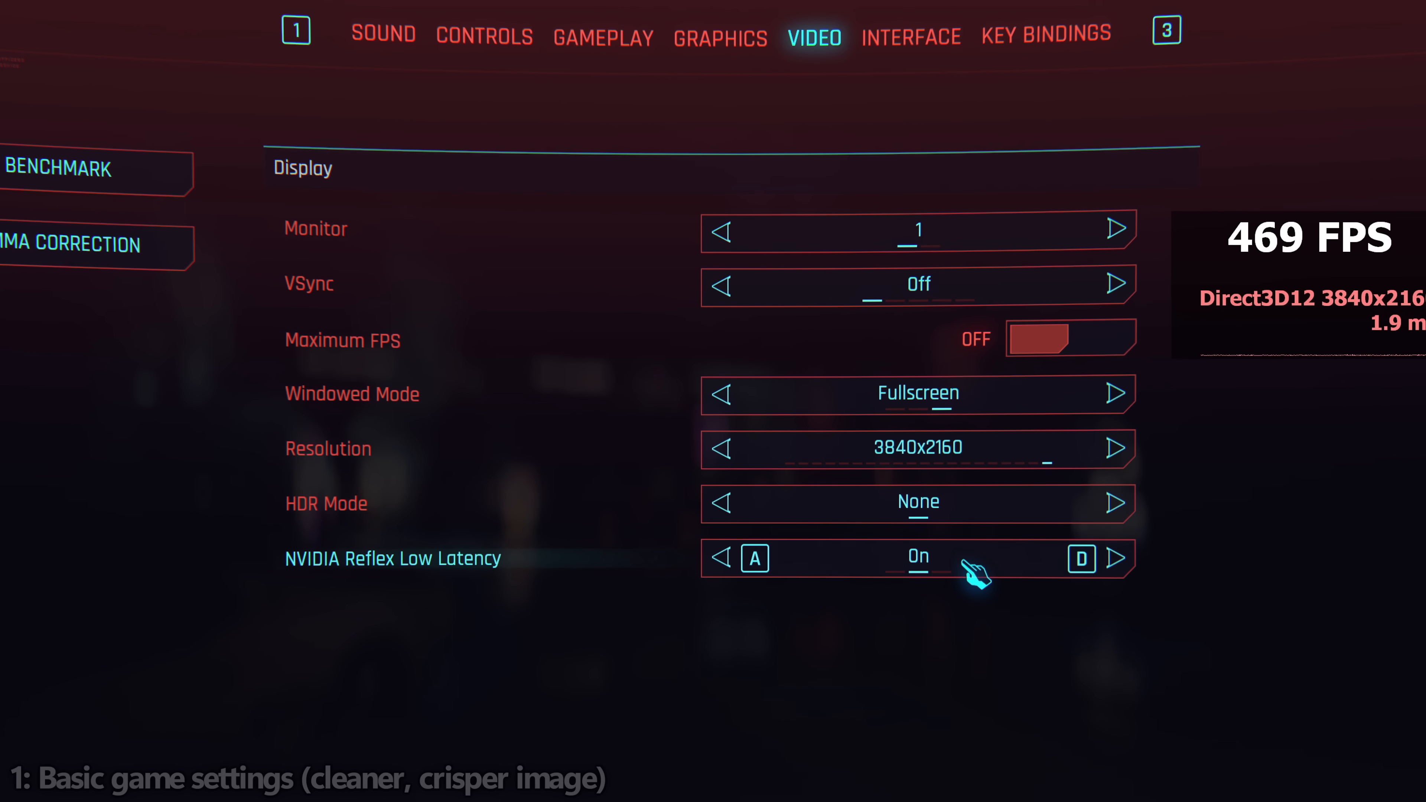
# Step: In Graphics Basic settings, turn Film Grain, Chromatic Aberration and Depth of Field off and lower Motion Blur from High
pyautogui.click(720, 38)
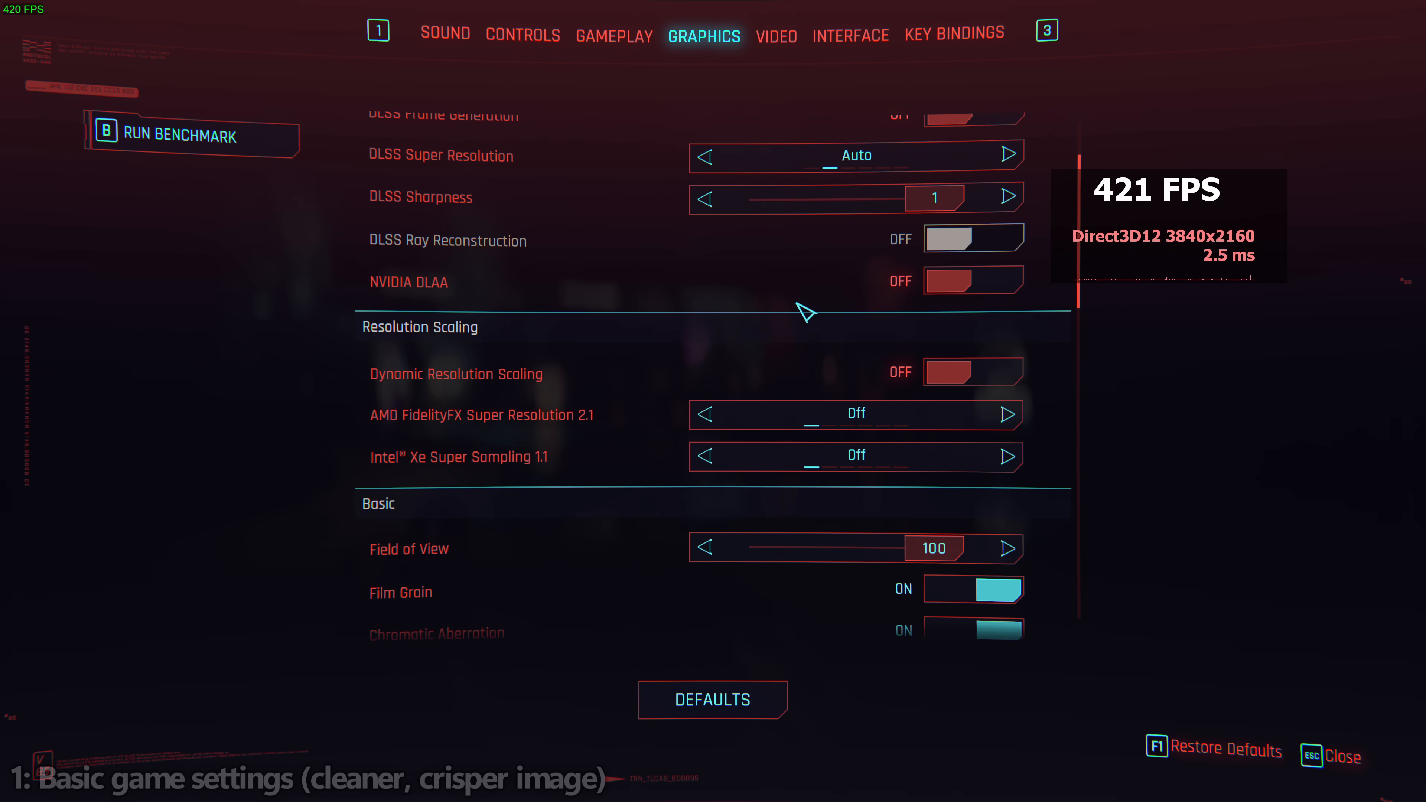
pyautogui.scroll(-3)
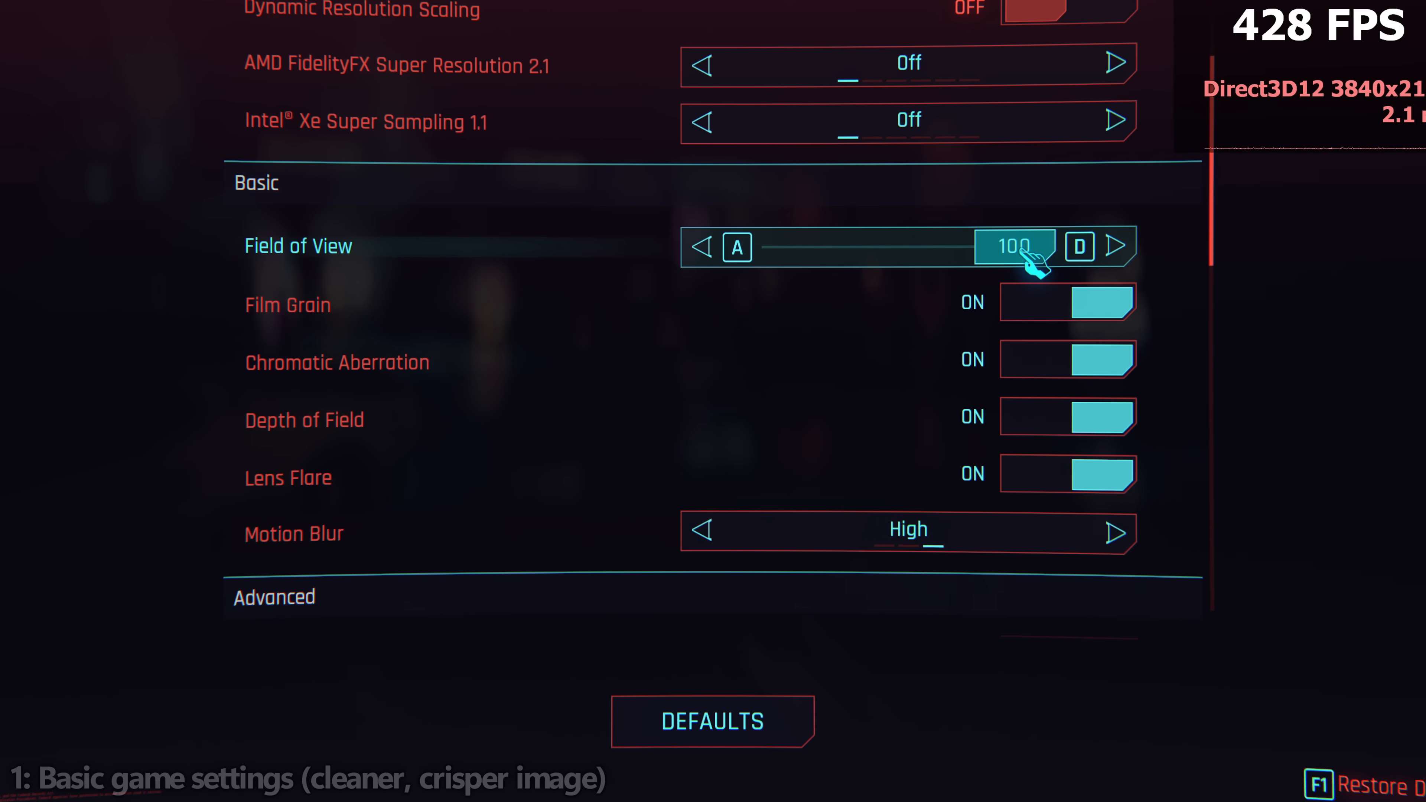
pyautogui.moveTo(1101, 313)
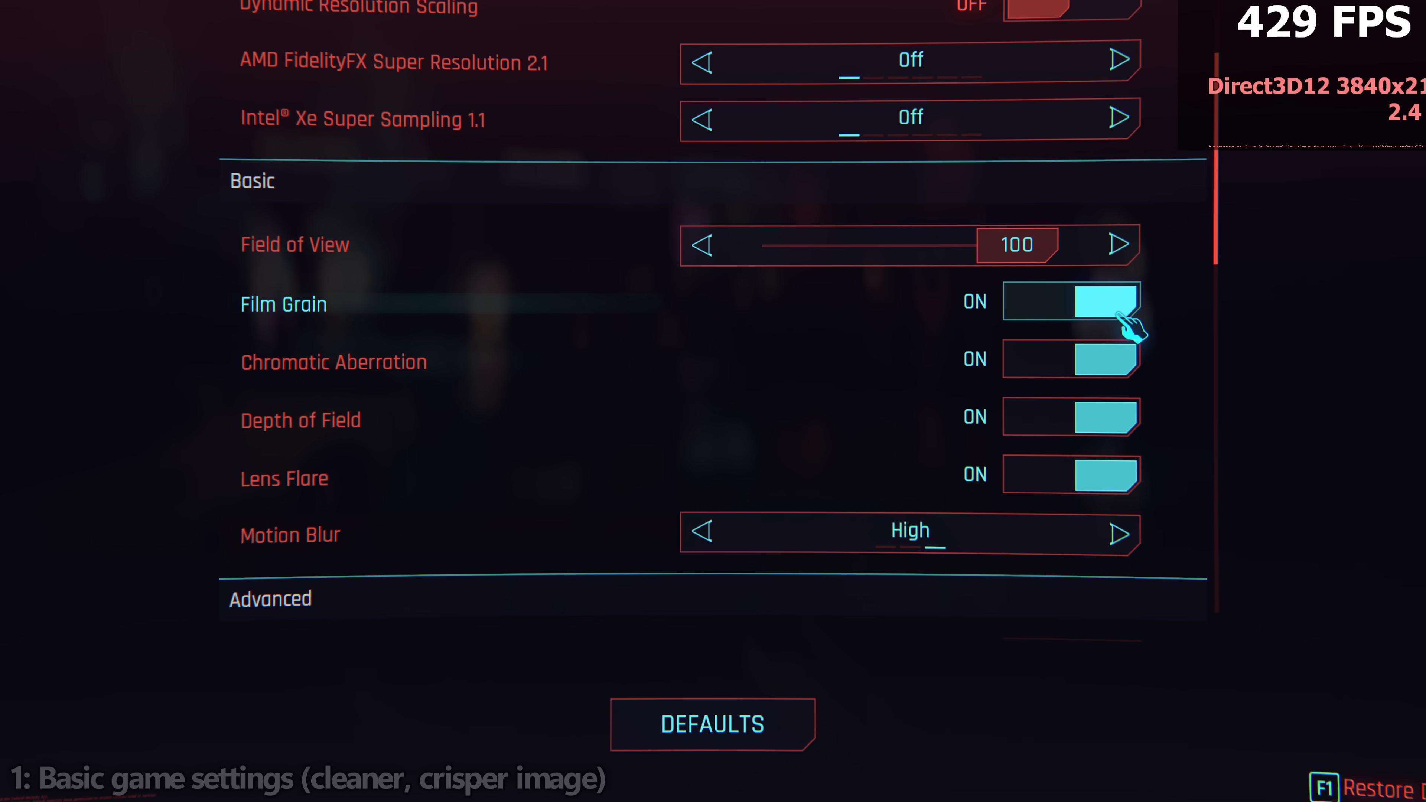
pyautogui.click(1071, 300)
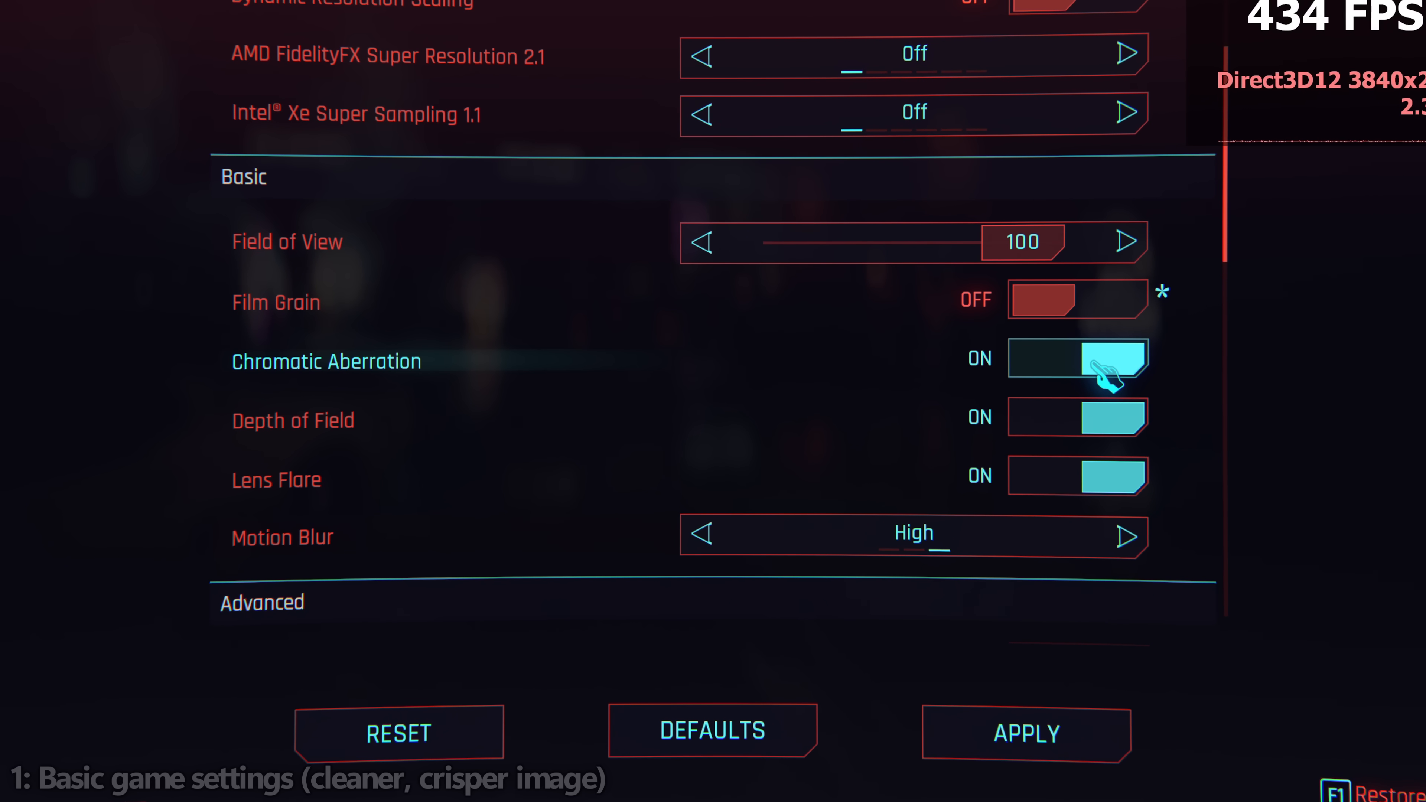
pyautogui.click(1078, 357)
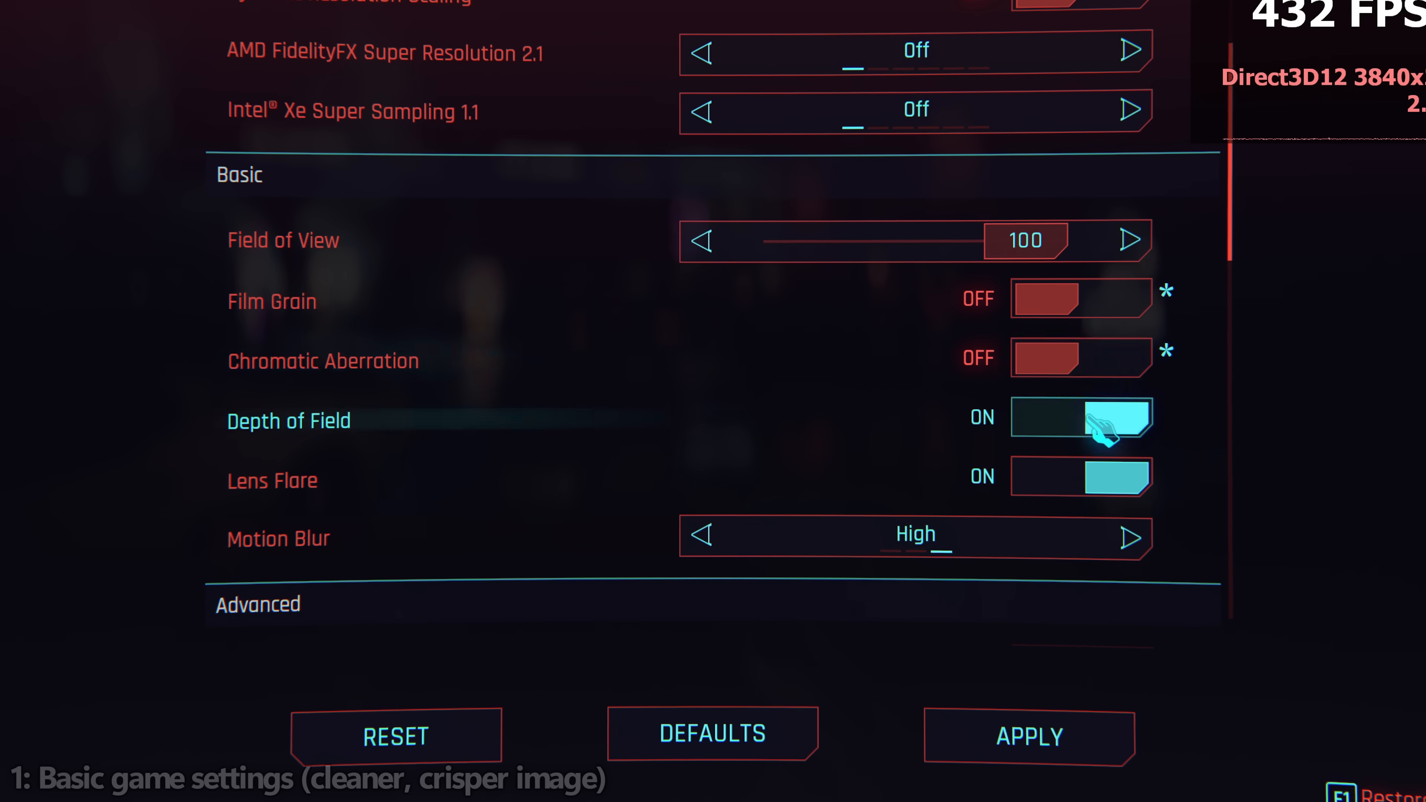
pyautogui.click(1081, 416)
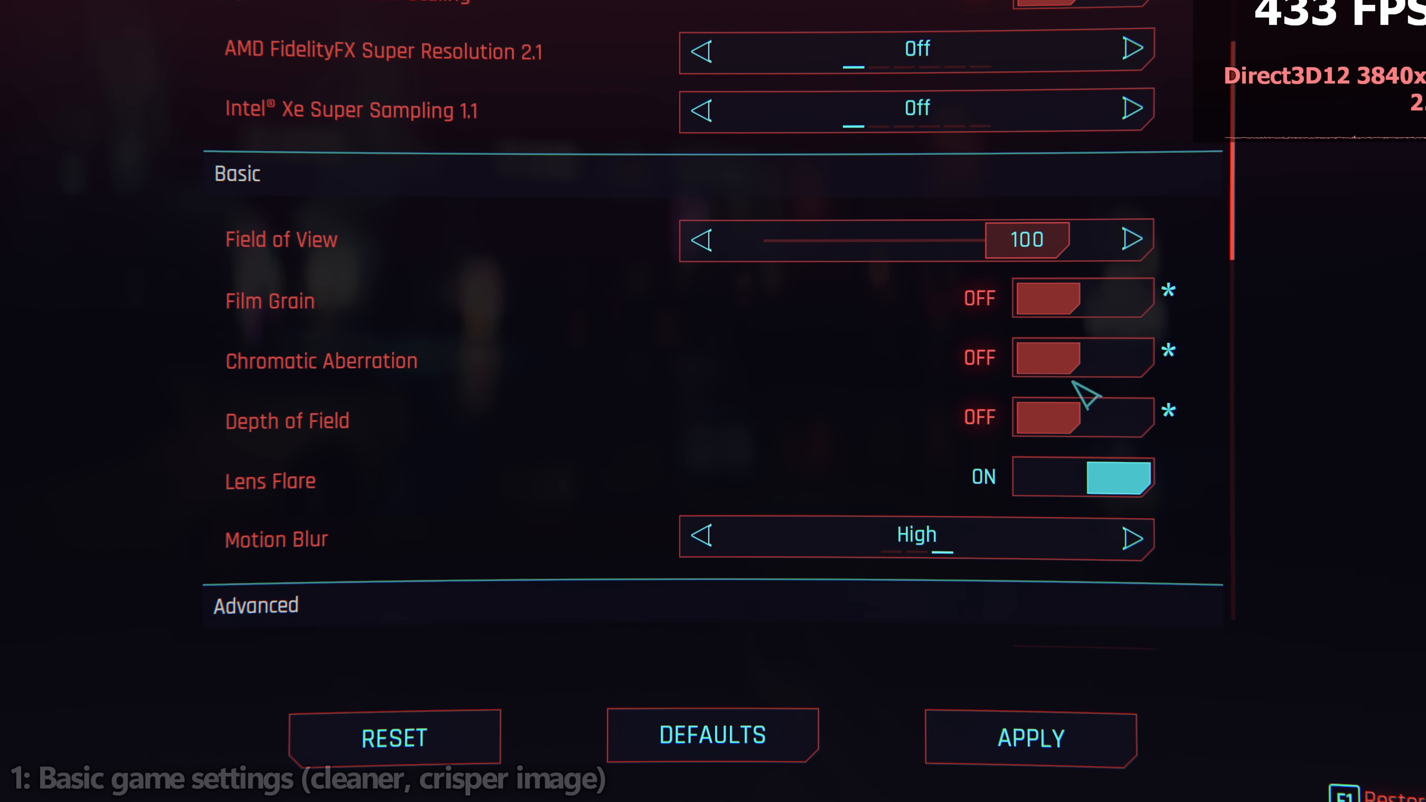
pyautogui.moveTo(1082, 417)
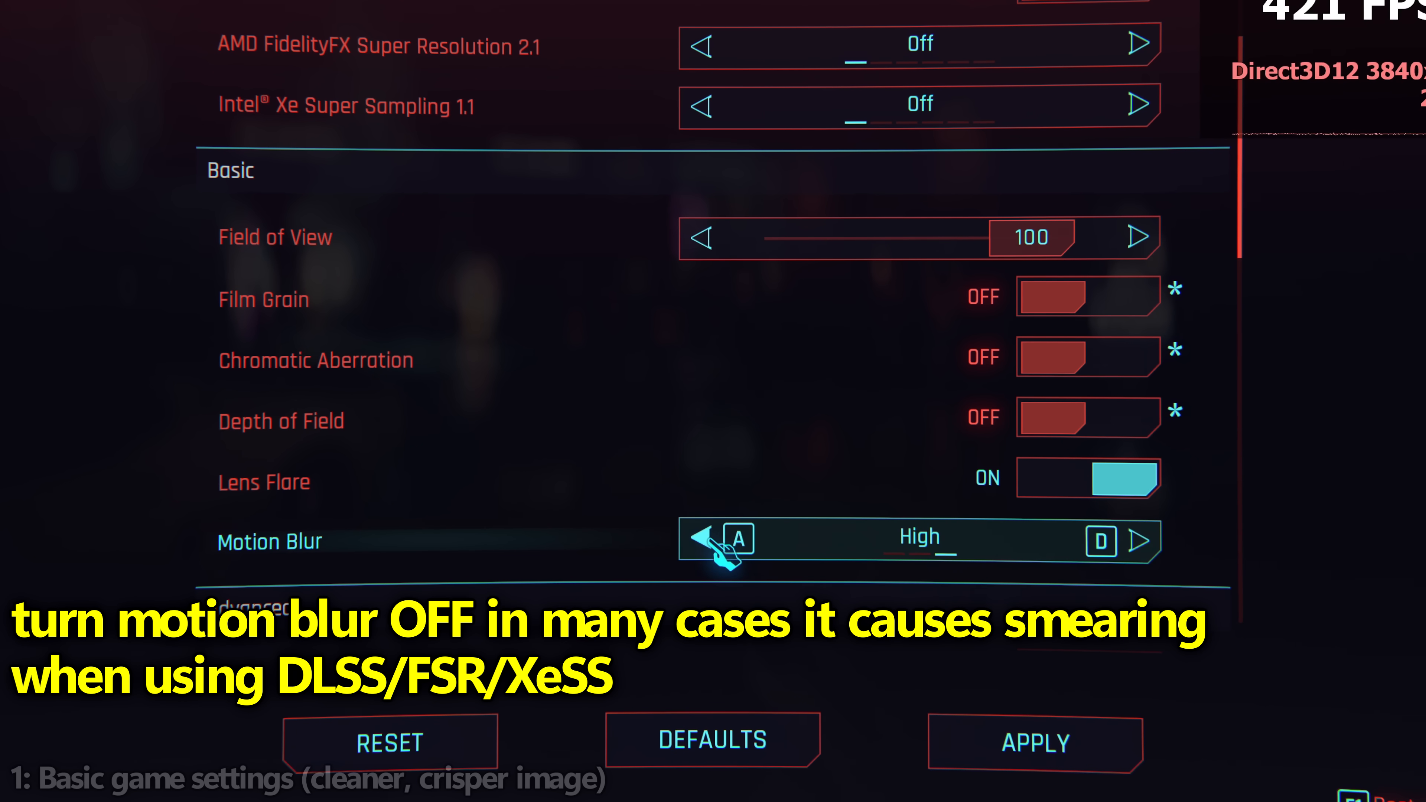
pyautogui.click(700, 541)
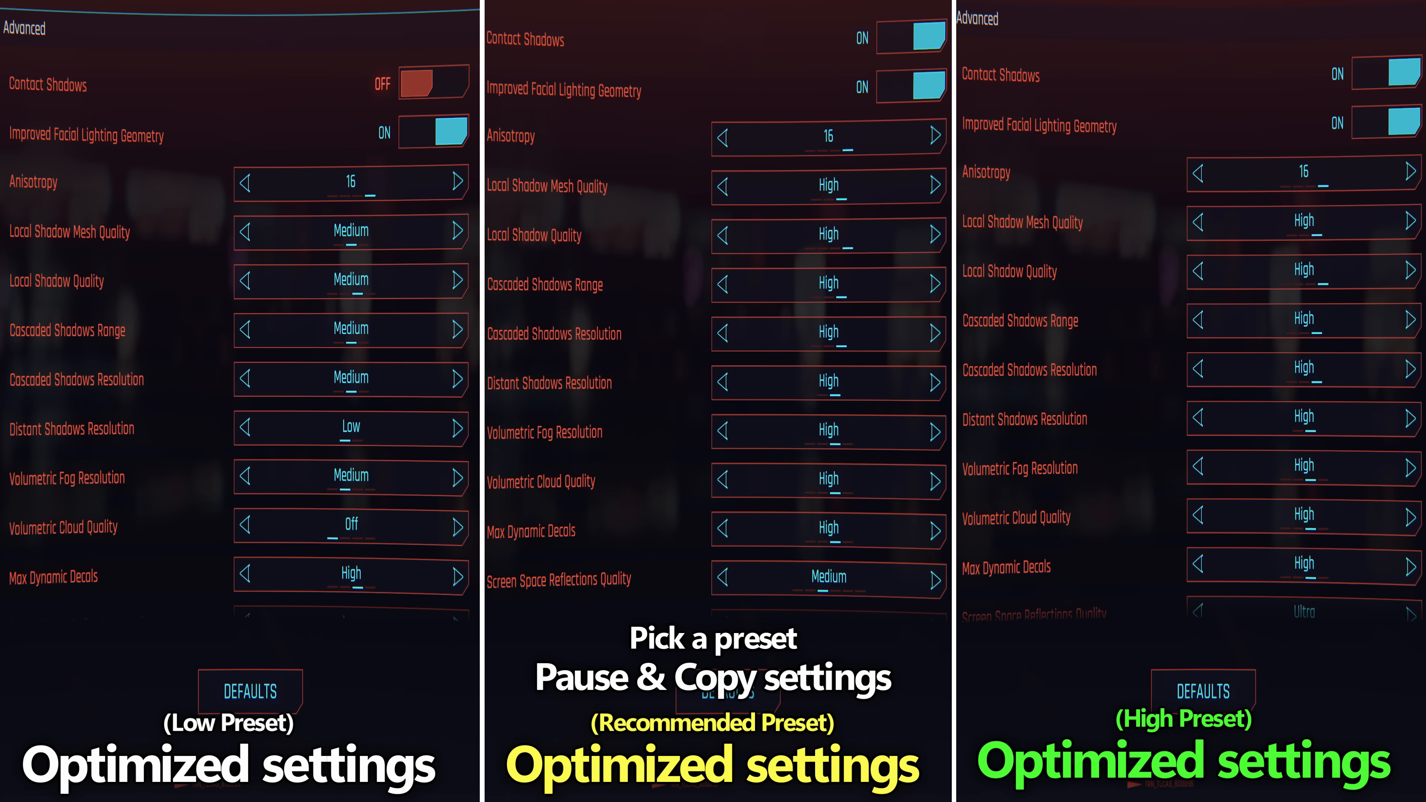
pyautogui.scroll(3)
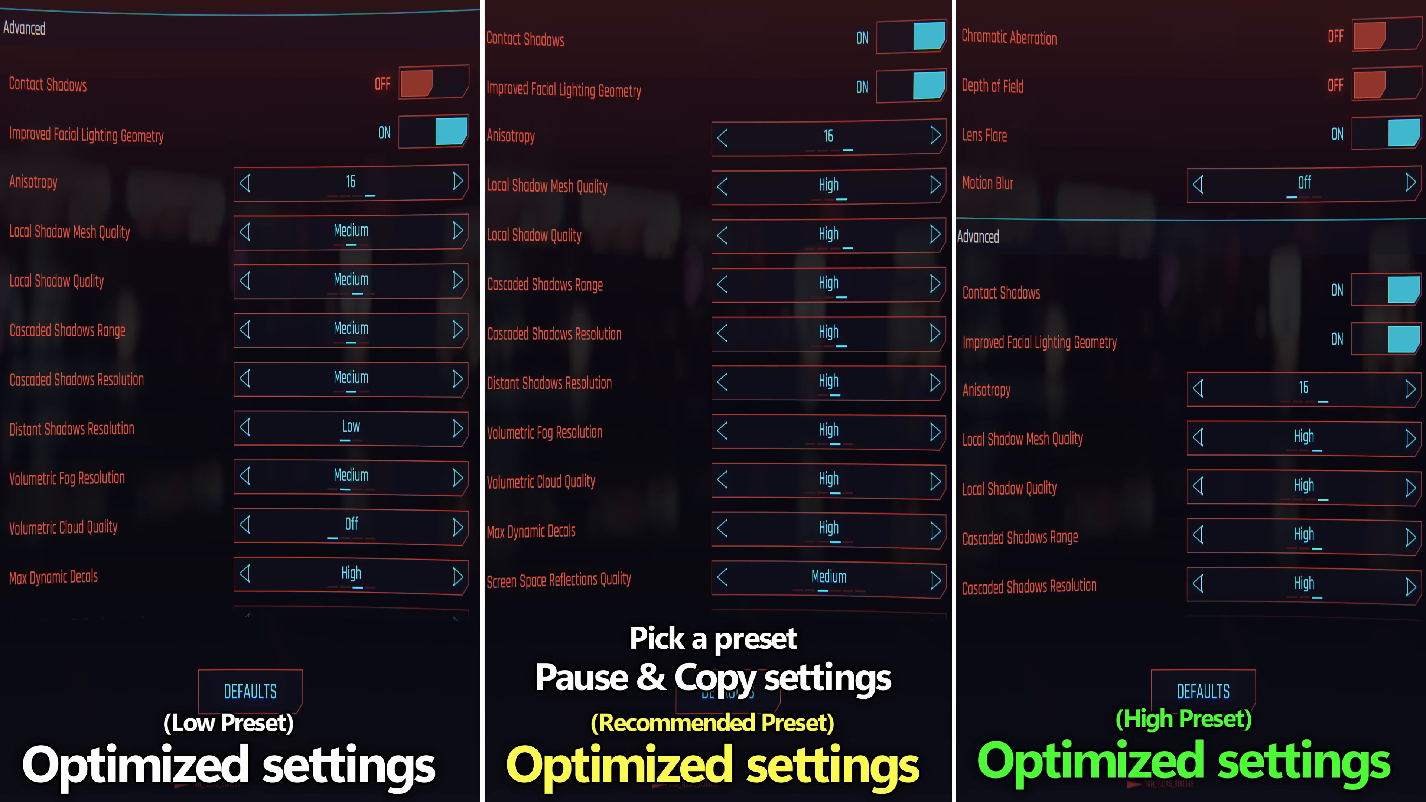
pyautogui.scroll(-3)
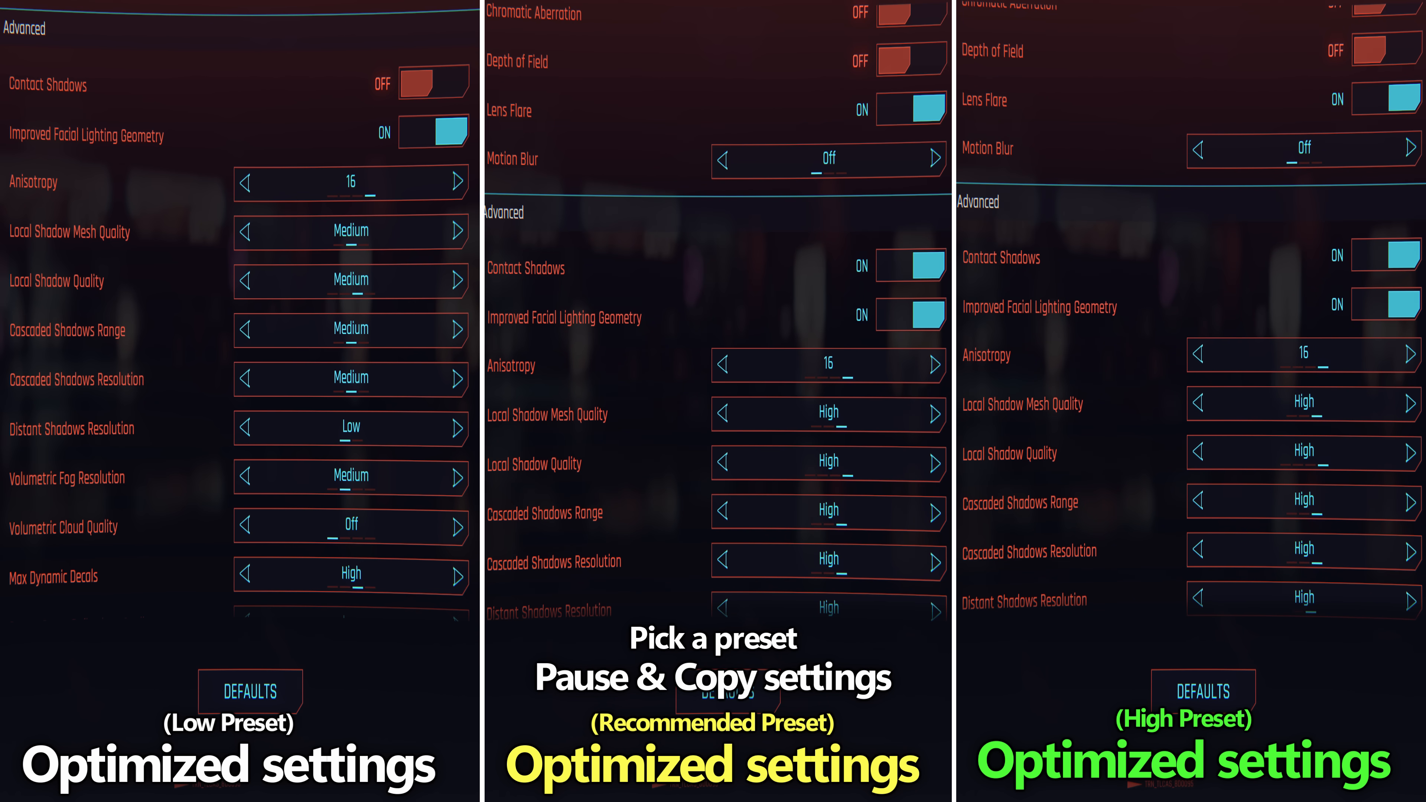
pyautogui.scroll(-3)
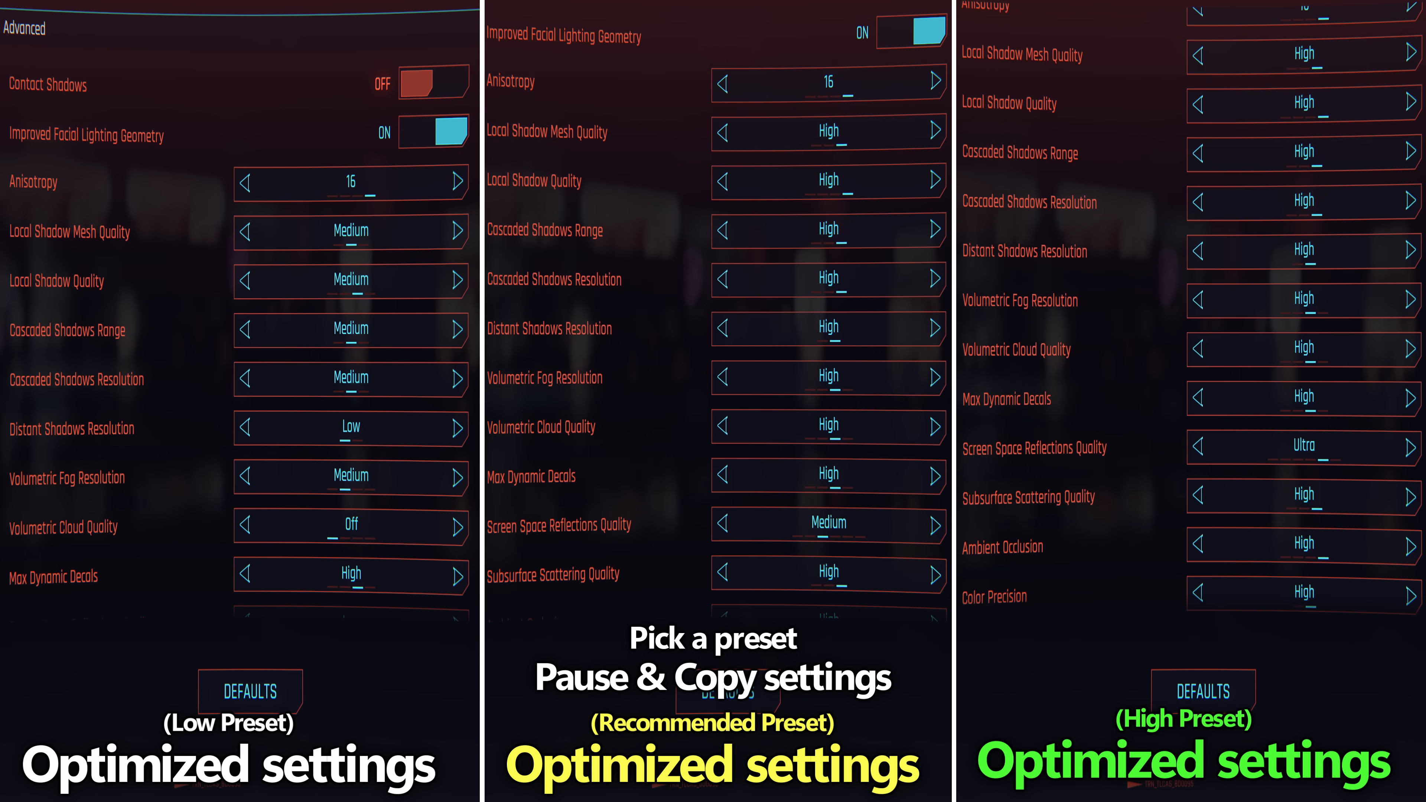
pyautogui.scroll(-3)
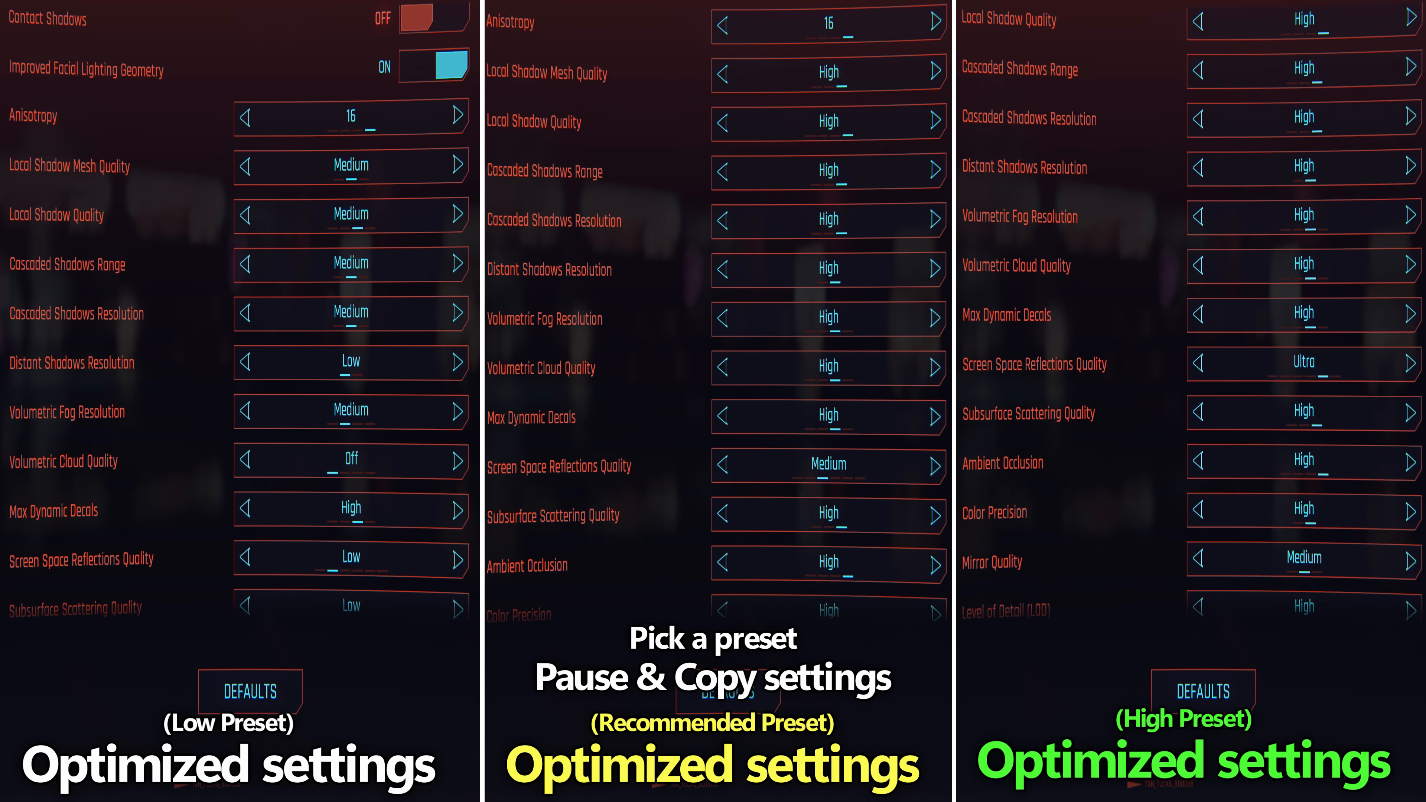
pyautogui.scroll(-3)
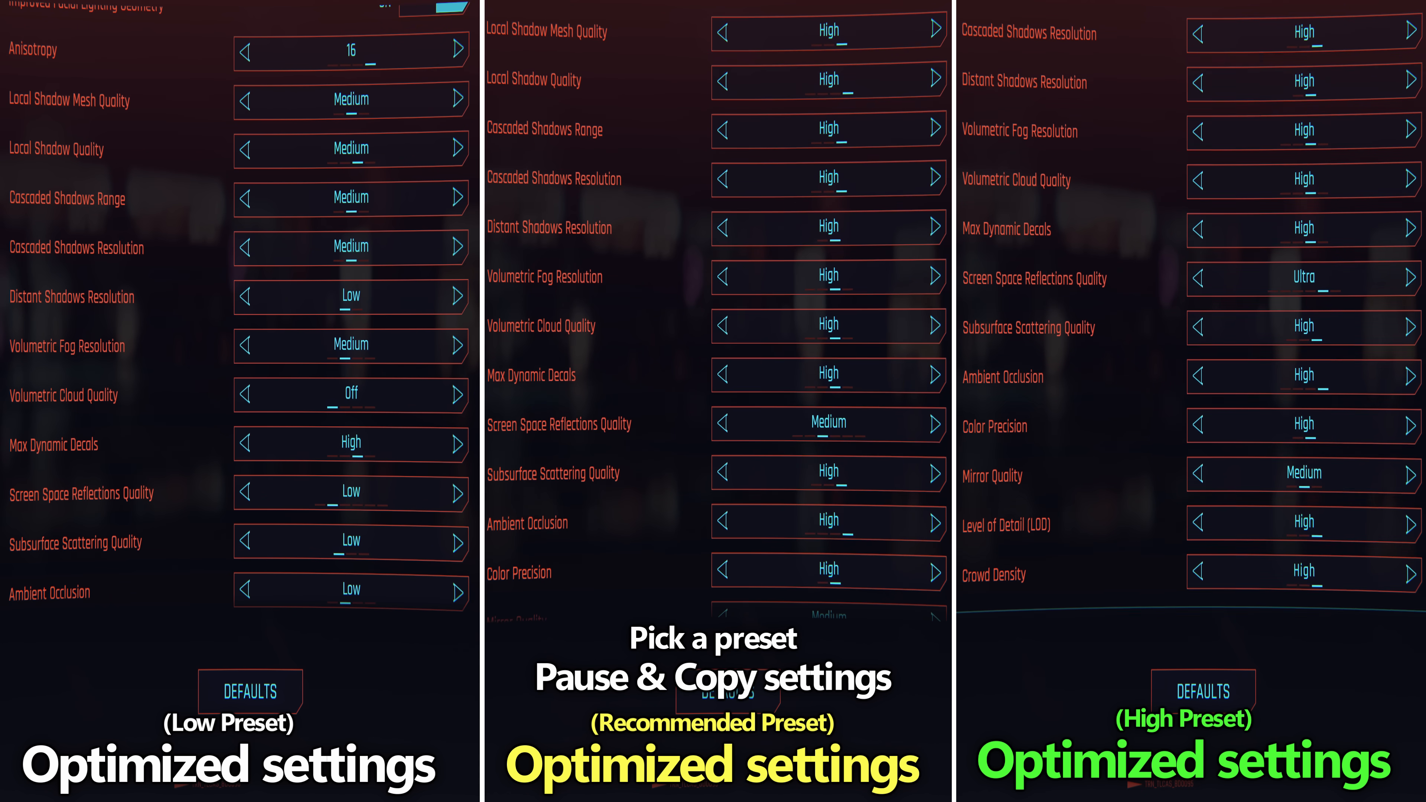
pyautogui.scroll(-3)
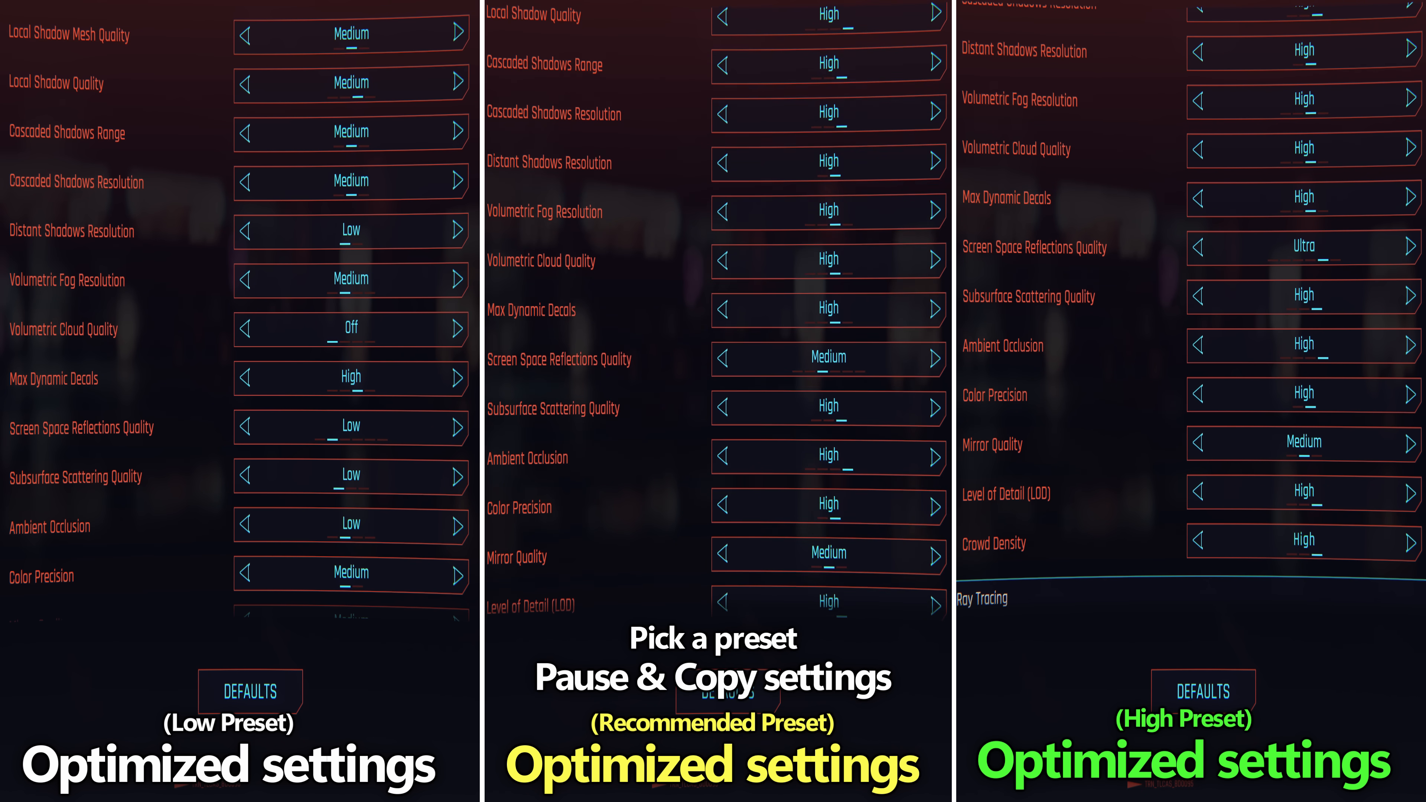
pyautogui.scroll(-3)
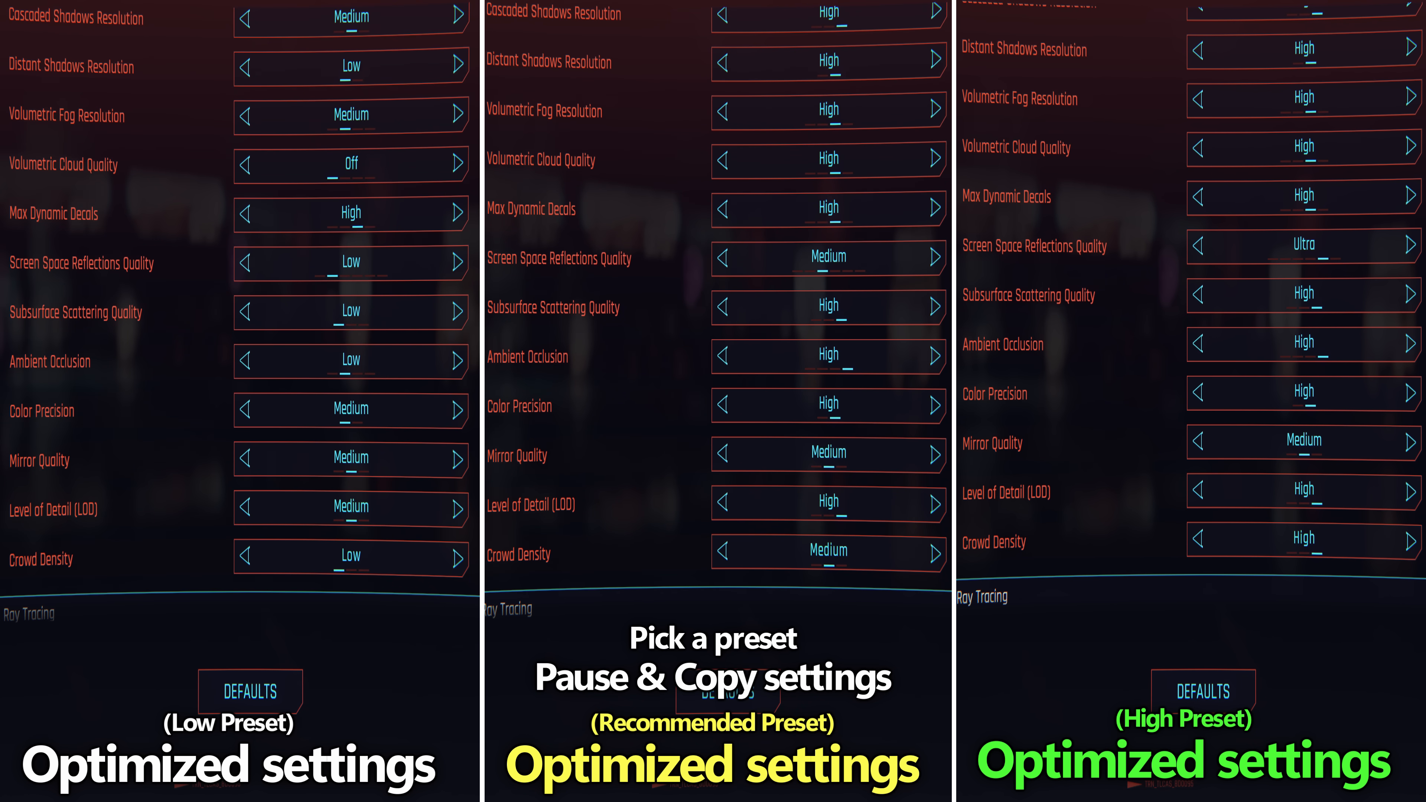
pyautogui.scroll(3)
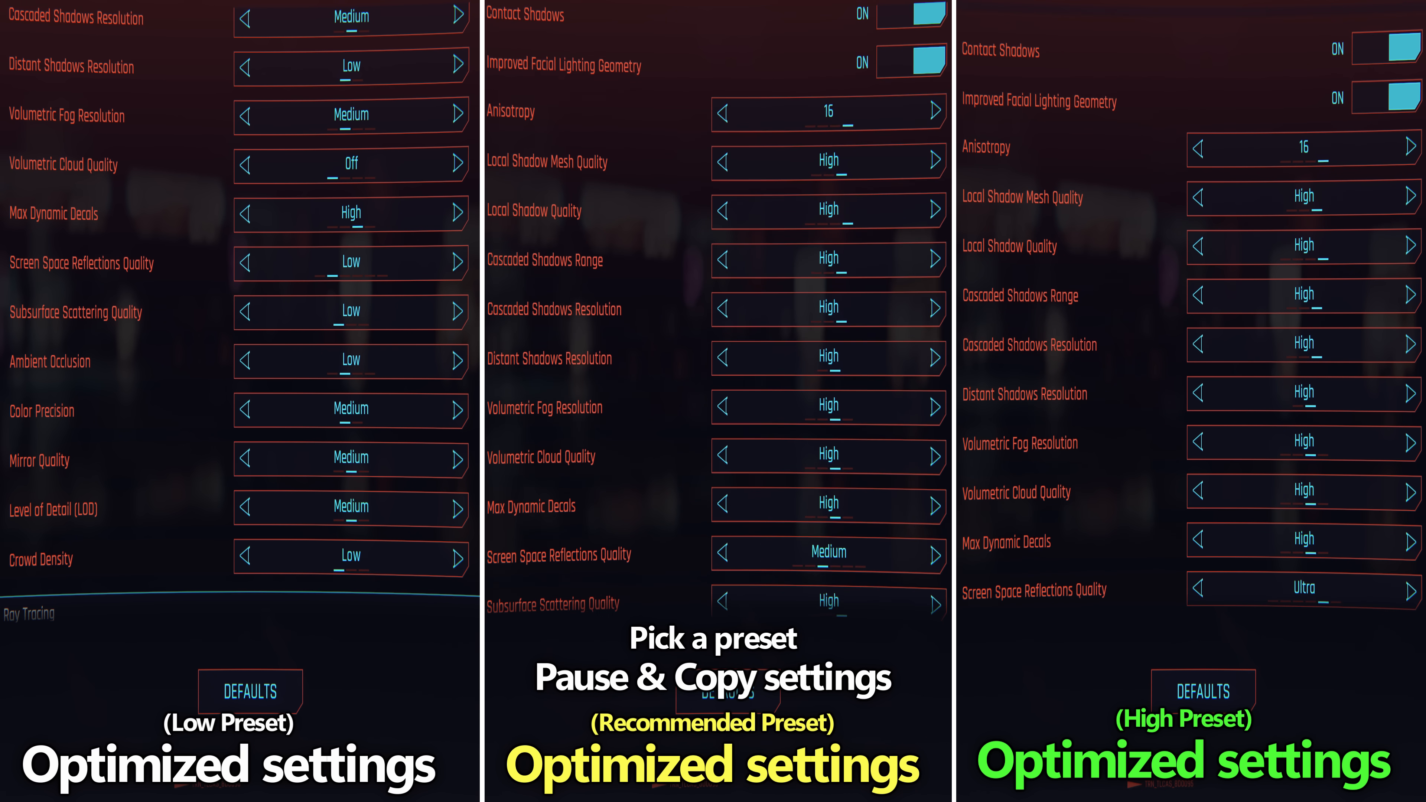
pyautogui.scroll(-3)
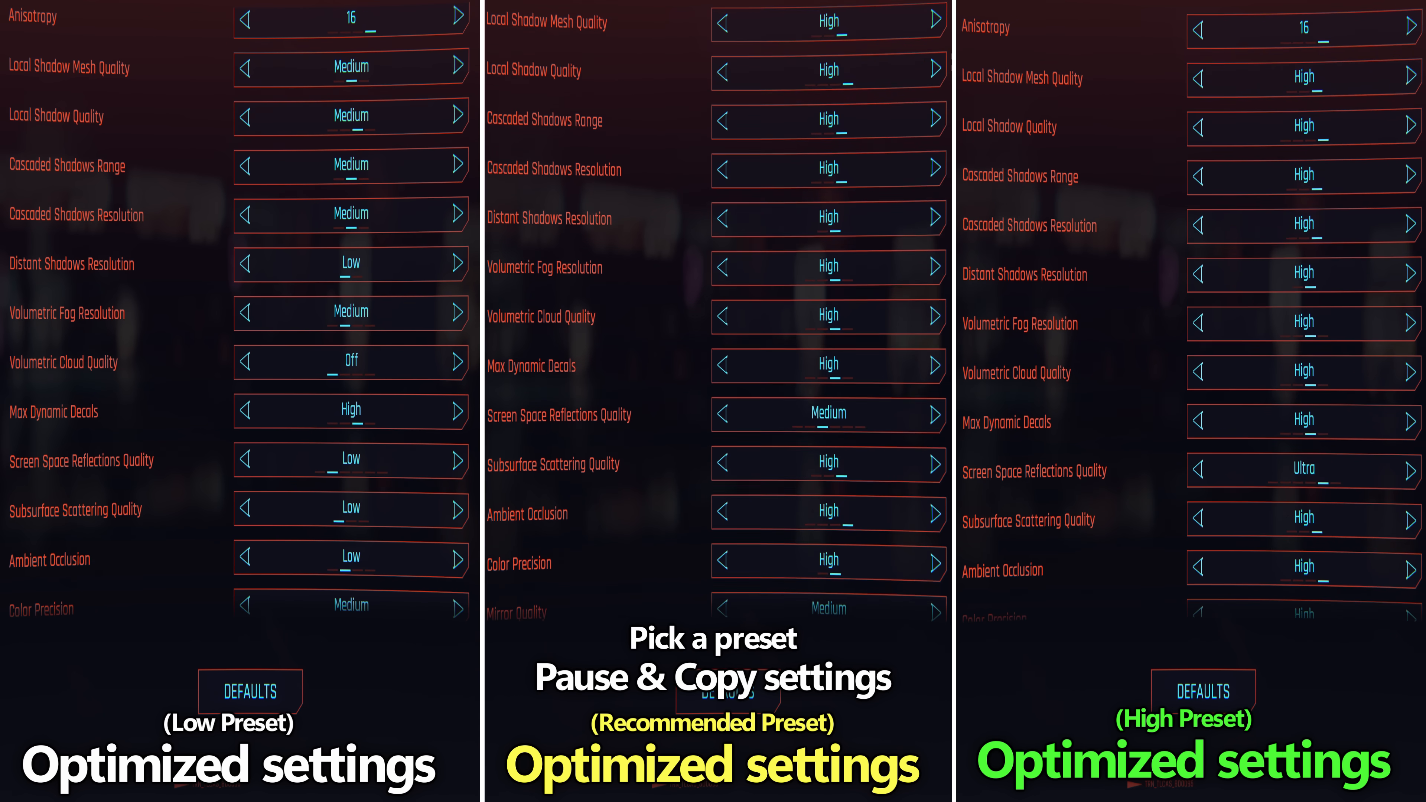
pyautogui.scroll(3)
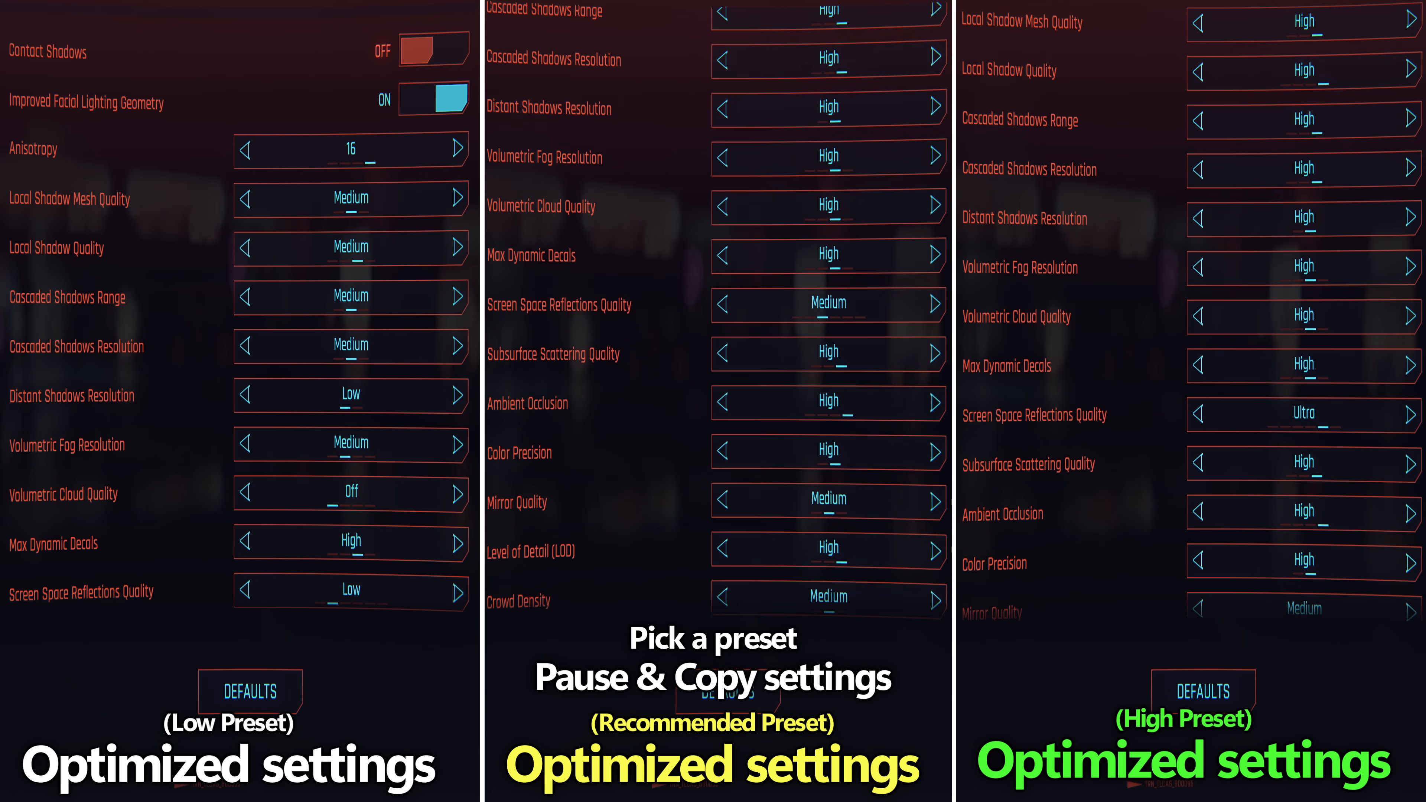
pyautogui.scroll(-3)
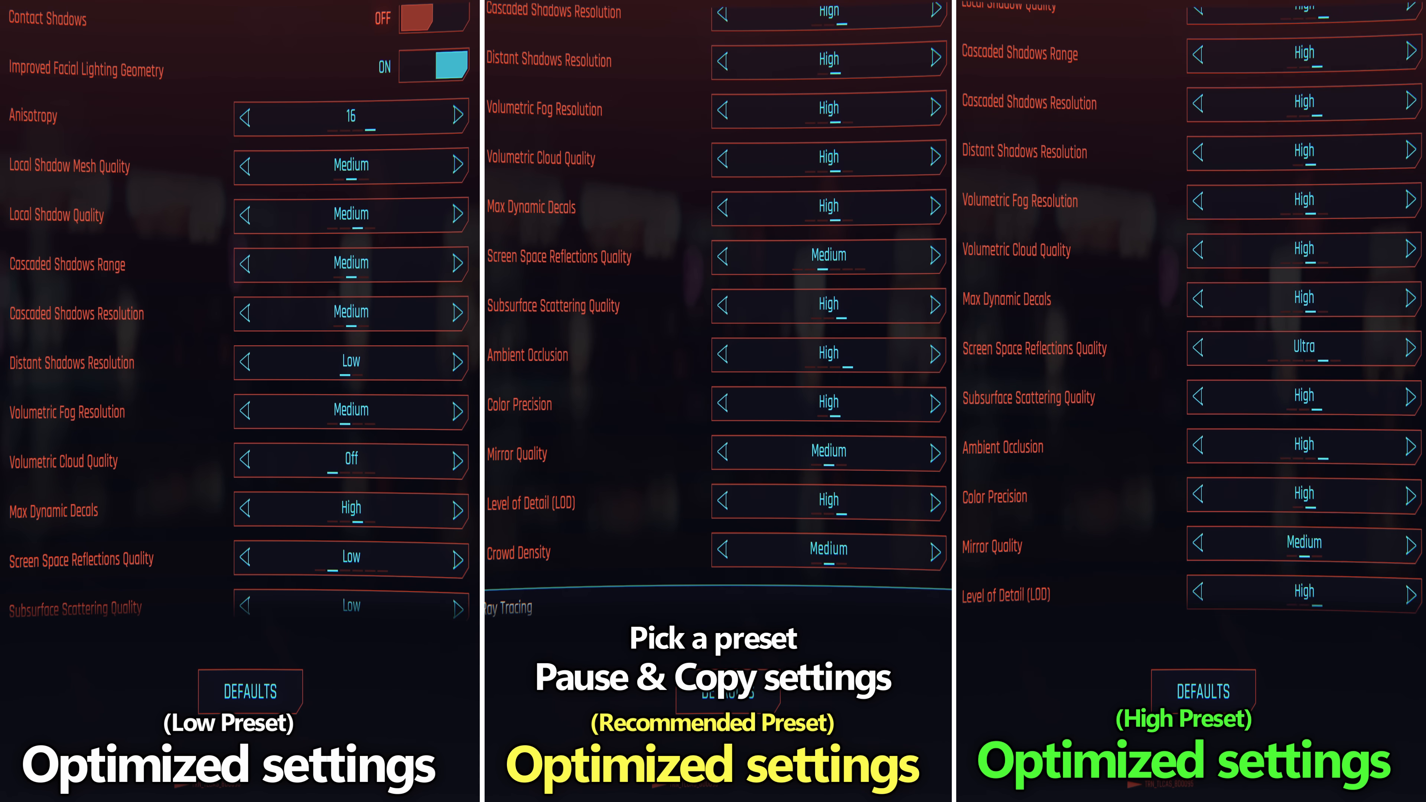
pyautogui.scroll(-3)
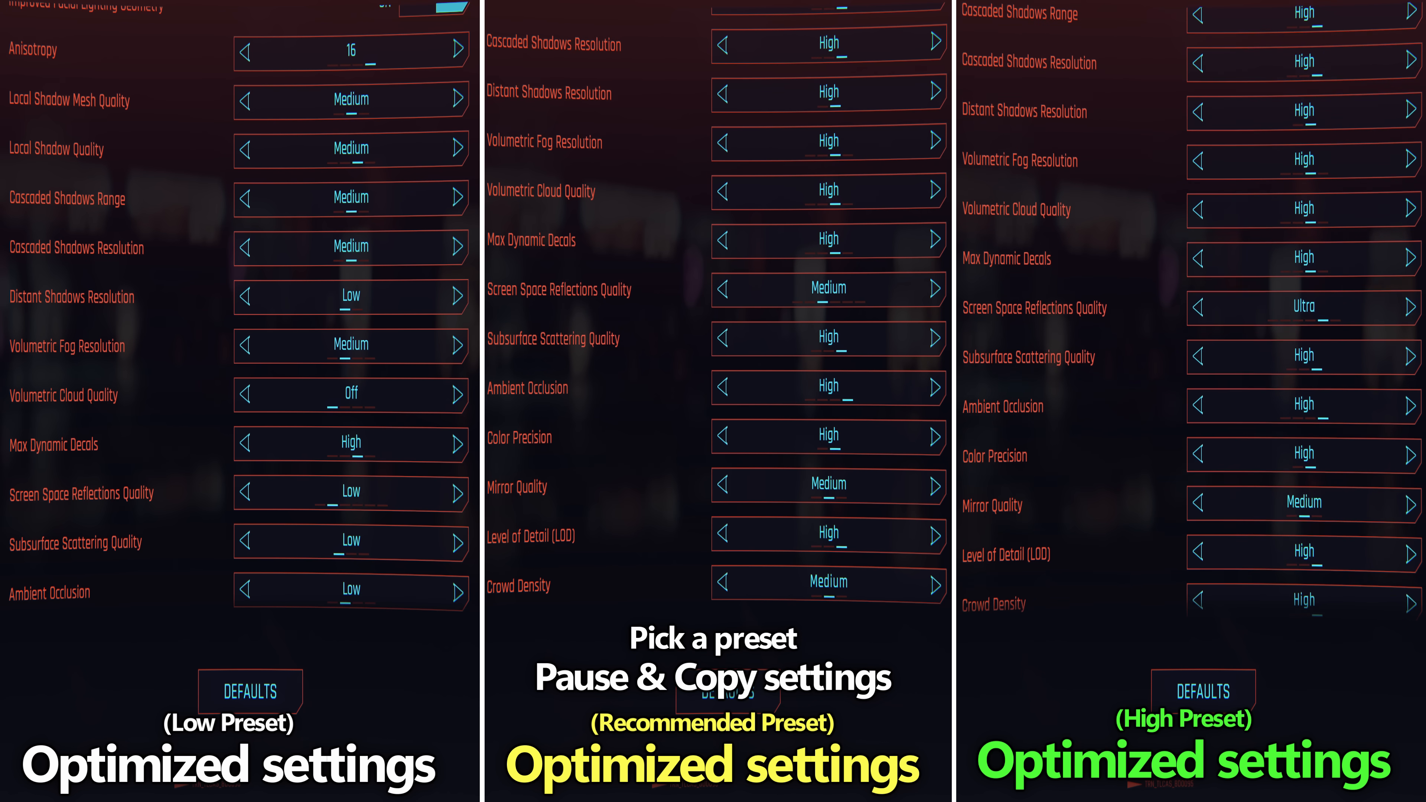
pyautogui.scroll(-3)
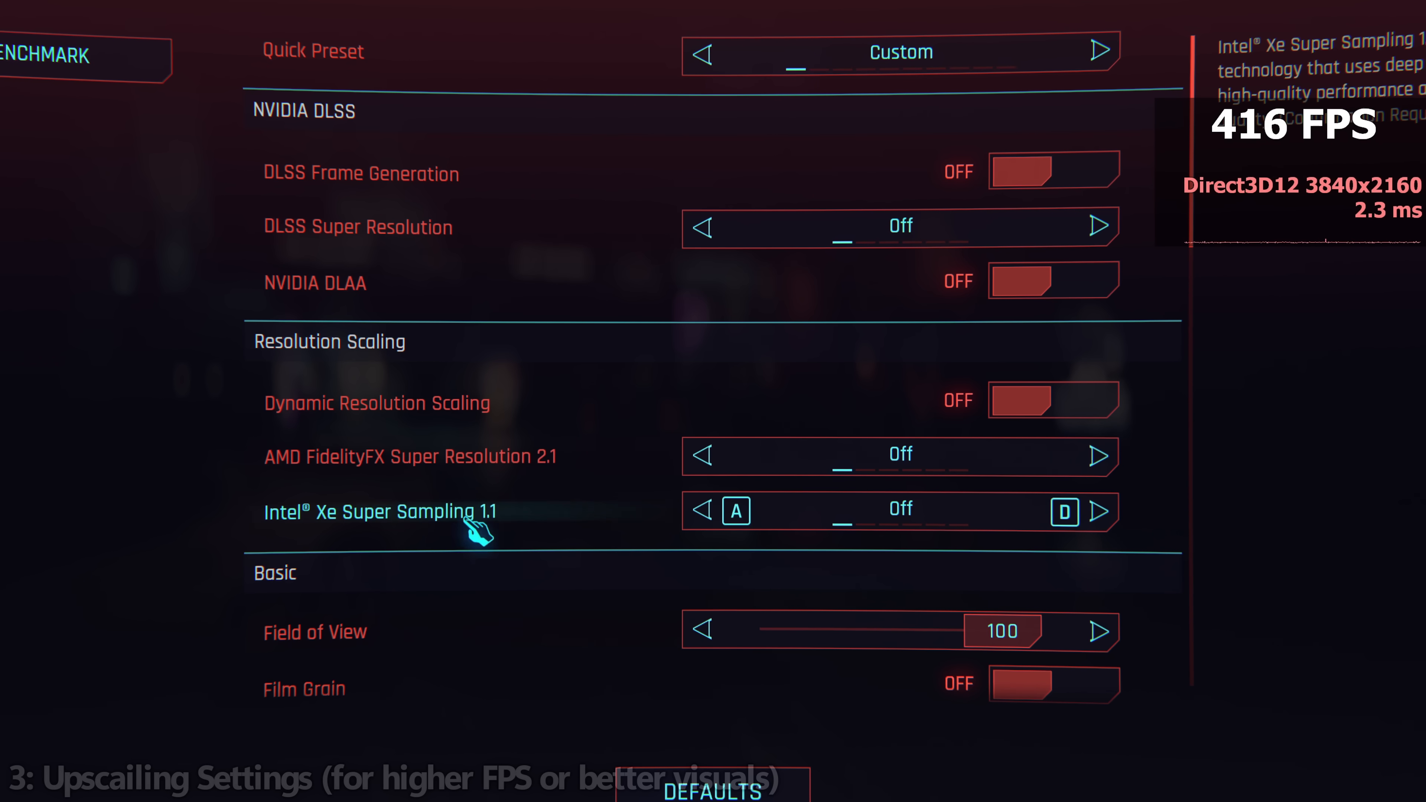
# Step: Set DLSS Super Resolution to Auto so the DLSS Sharpness option becomes available
pyautogui.click(1098, 227)
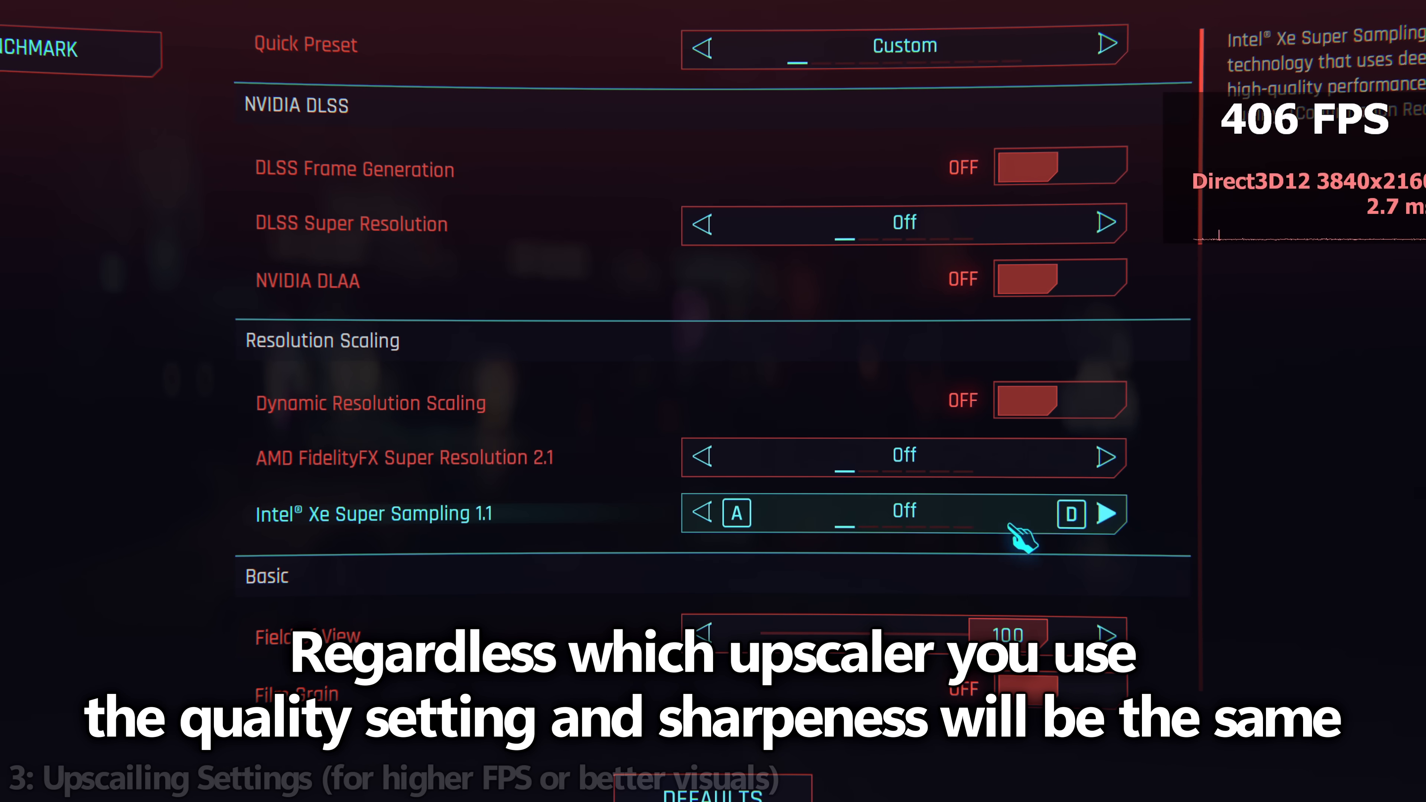
pyautogui.click(1106, 458)
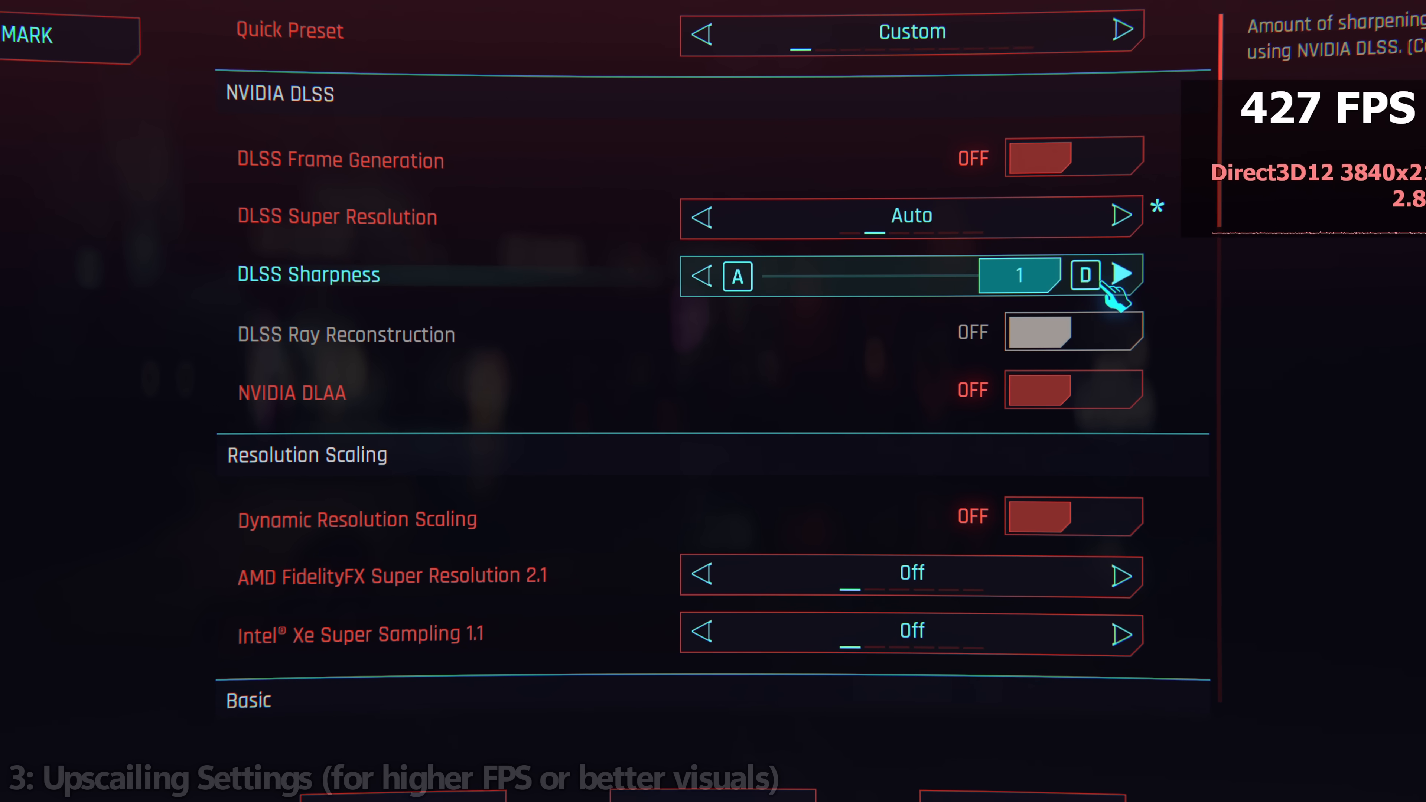
pyautogui.press('Escape')
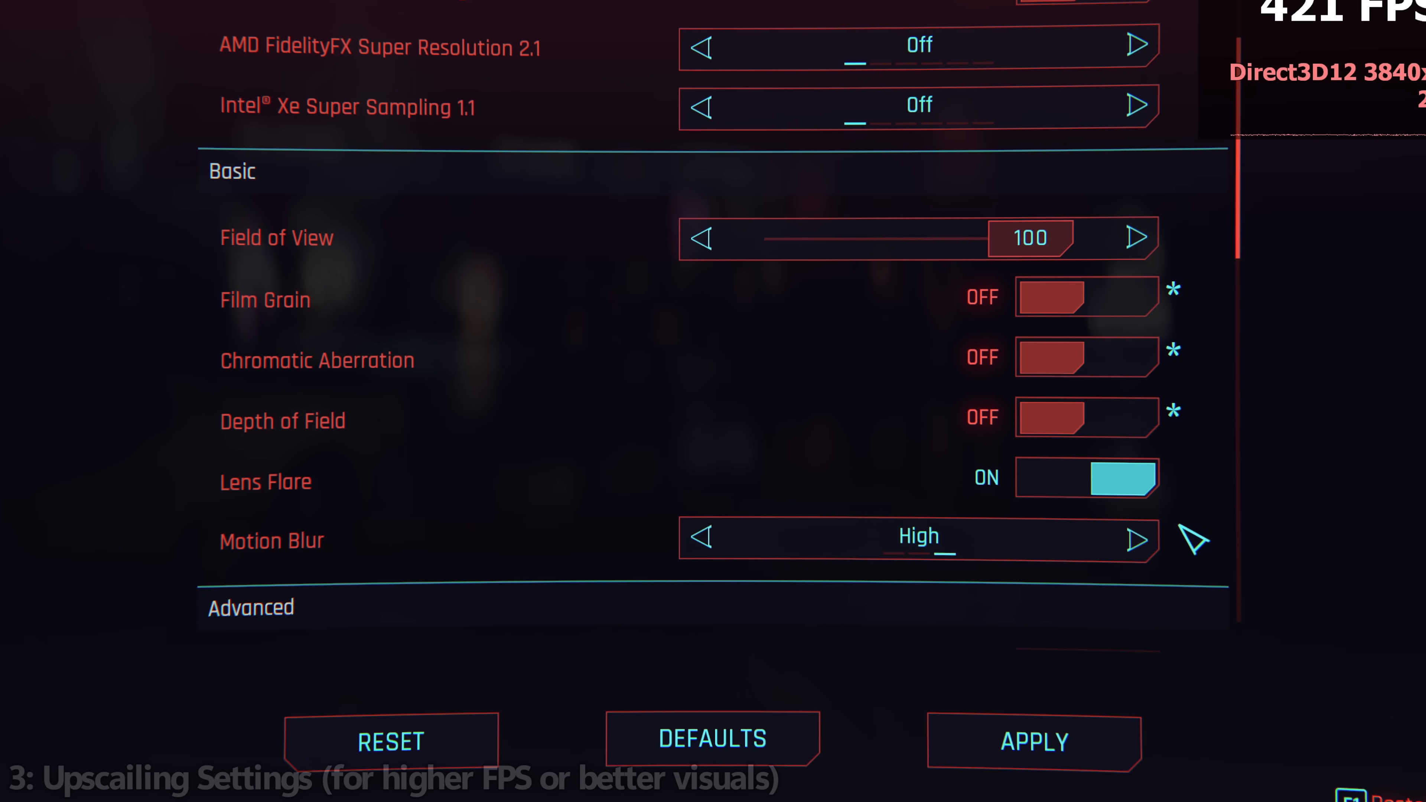
# Step: Turn Motion Blur off in the Basic visual effects
pyautogui.click(700, 540)
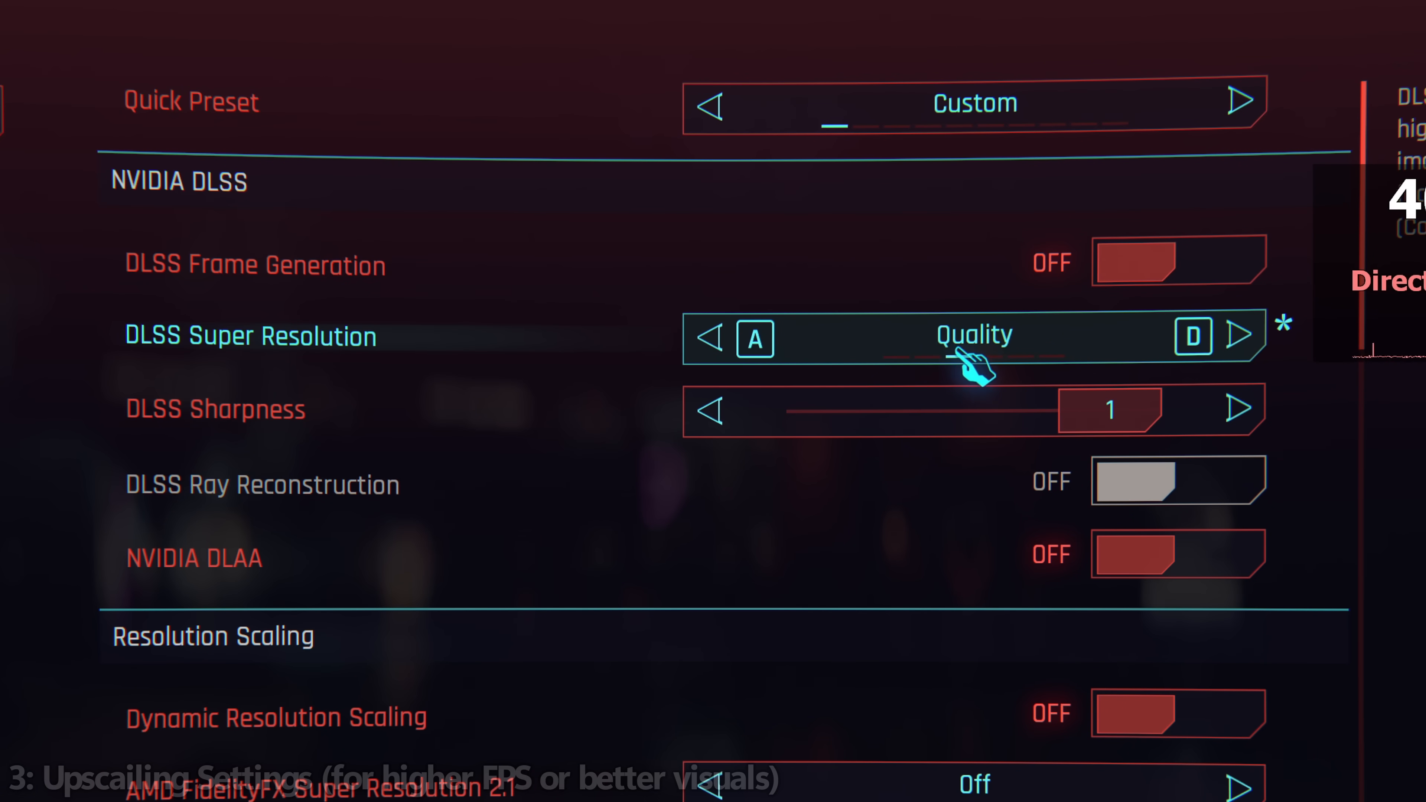
# Step: Leave DLSS off and set AMD FSR 2.1 to Auto with image sharpening at 0.50
pyautogui.press('Escape')
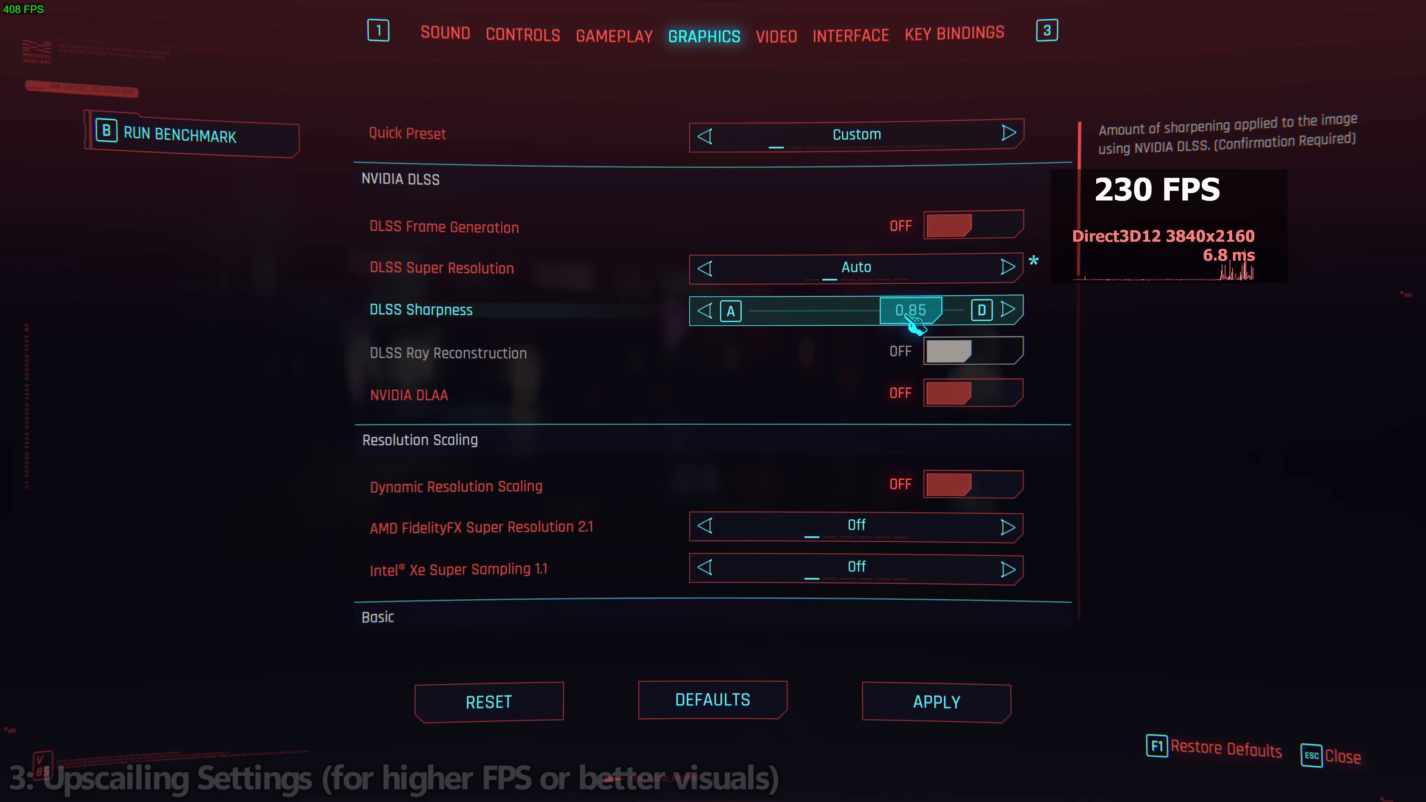
pyautogui.scroll(-3)
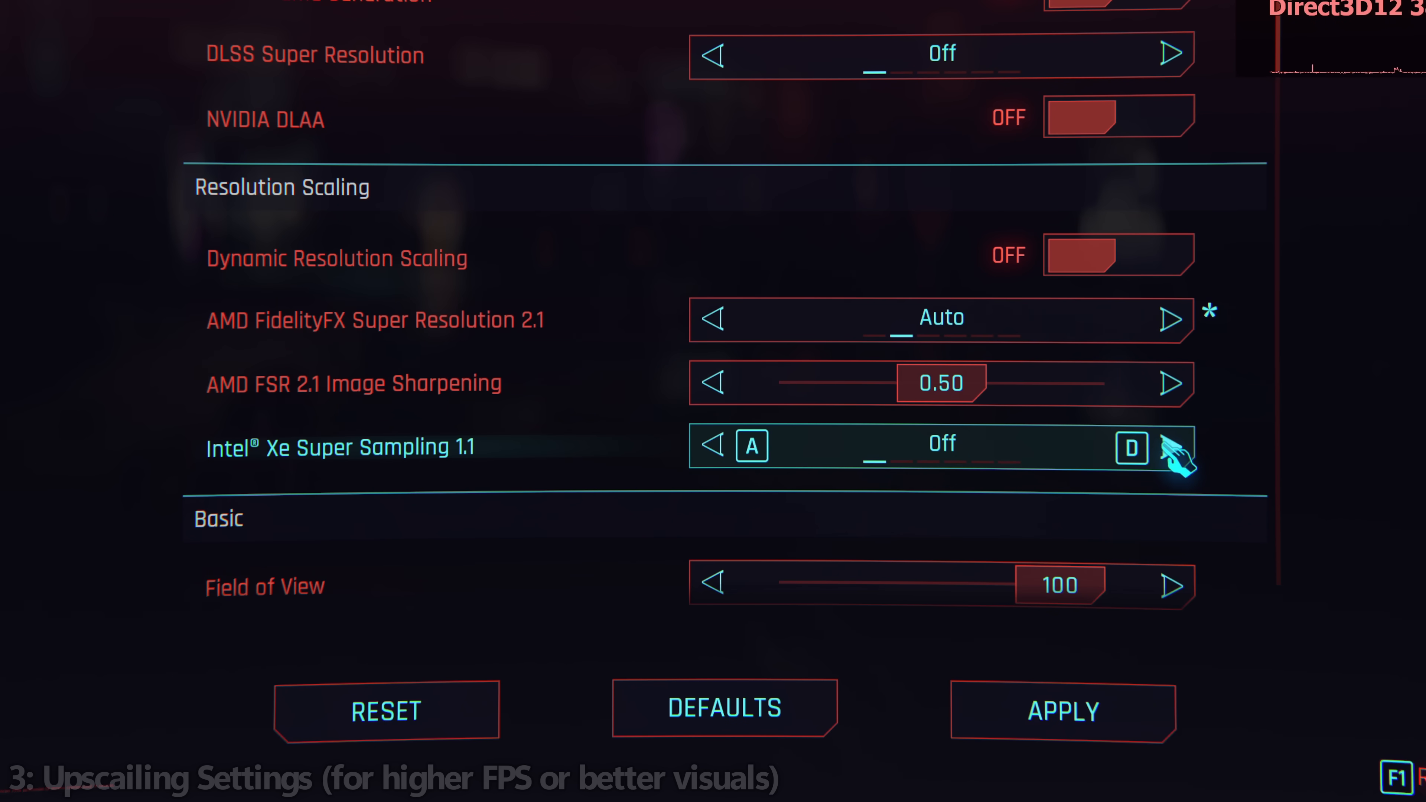